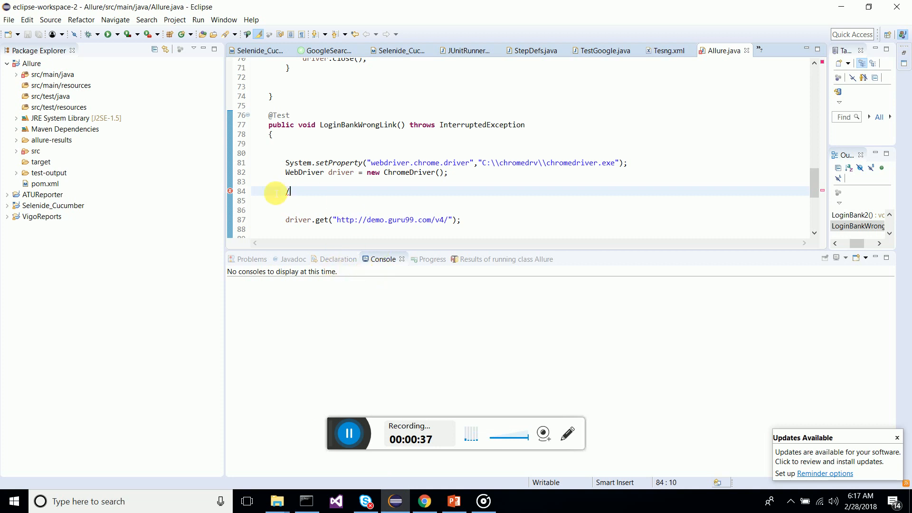
mouse_move(36, 227)
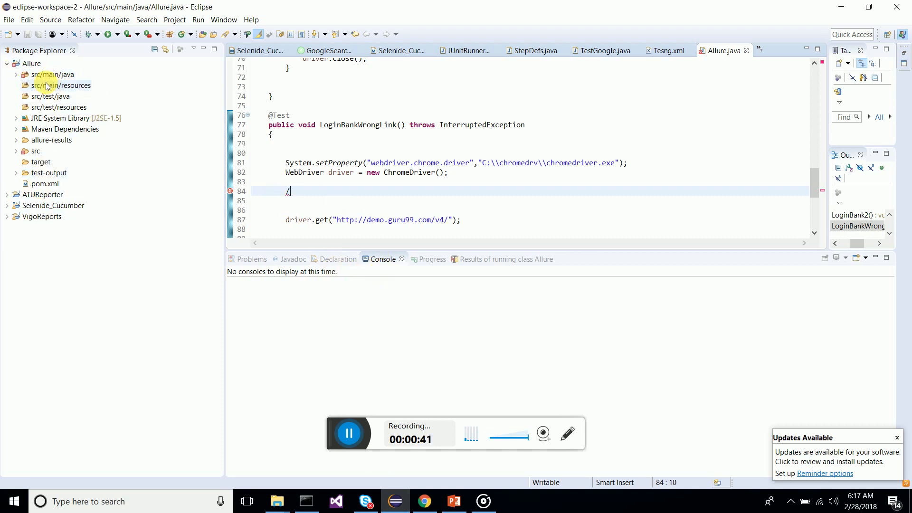
- Expand src/main/java, remove the stray '/' on line 84 of Allure.java, and save
click(16, 75)
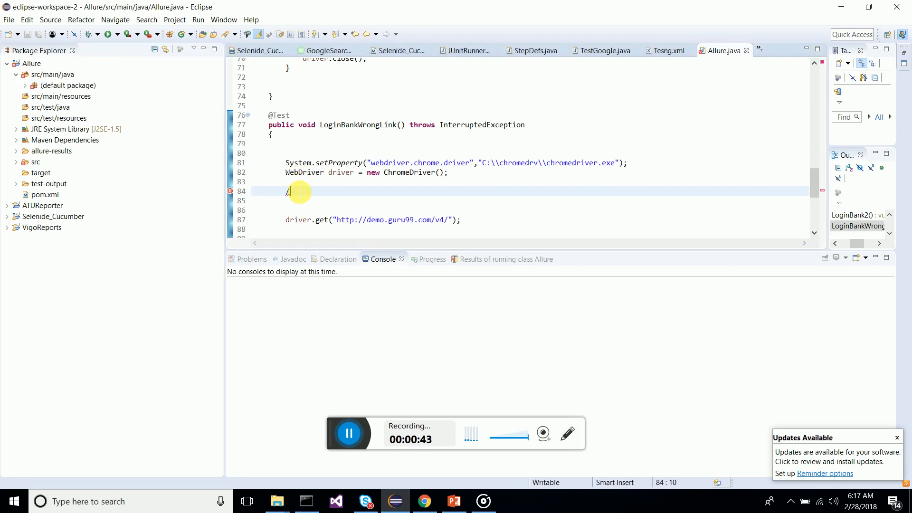
key(Backspace)
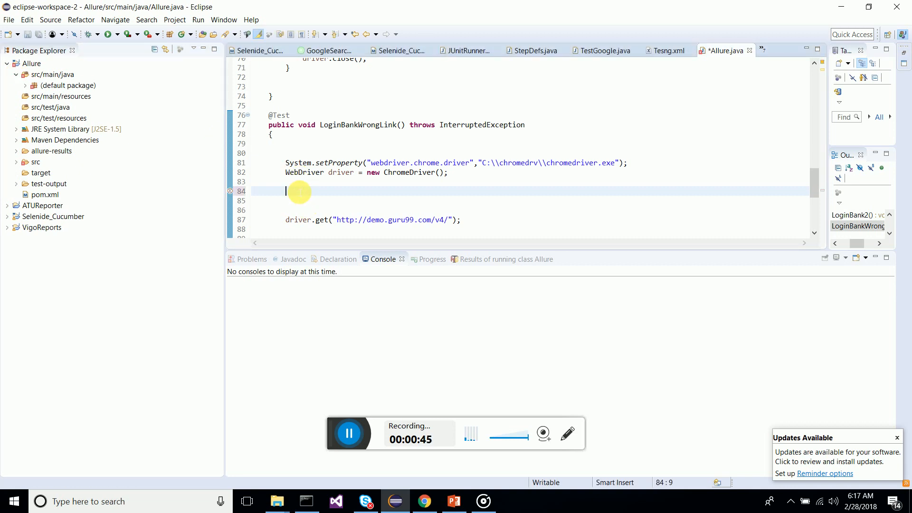
key(ctrl+s)
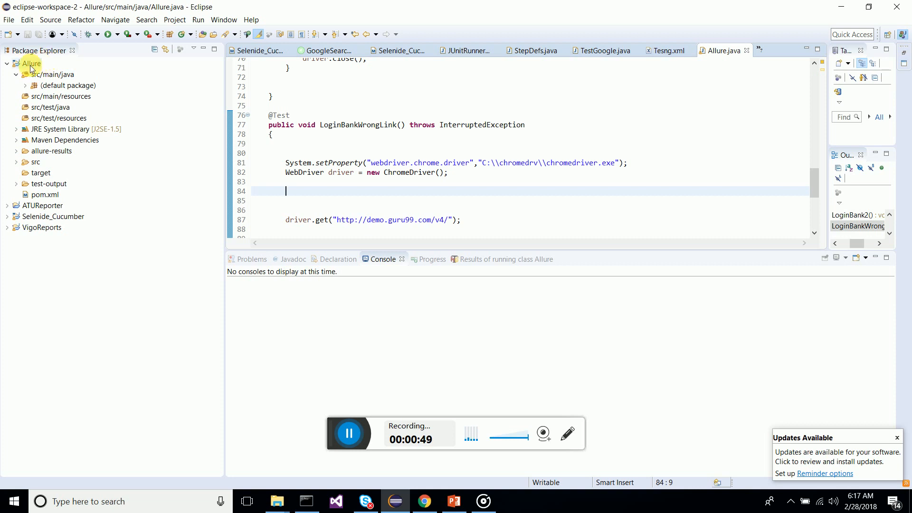
click(44, 194)
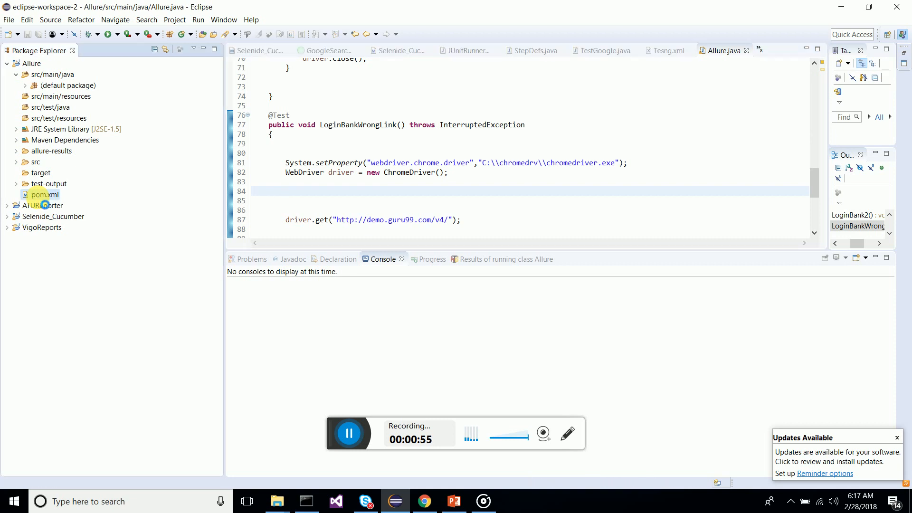
- Open the Allure pom.xml Overview page, then start and cancel the New Maven Project wizard
click(9, 19)
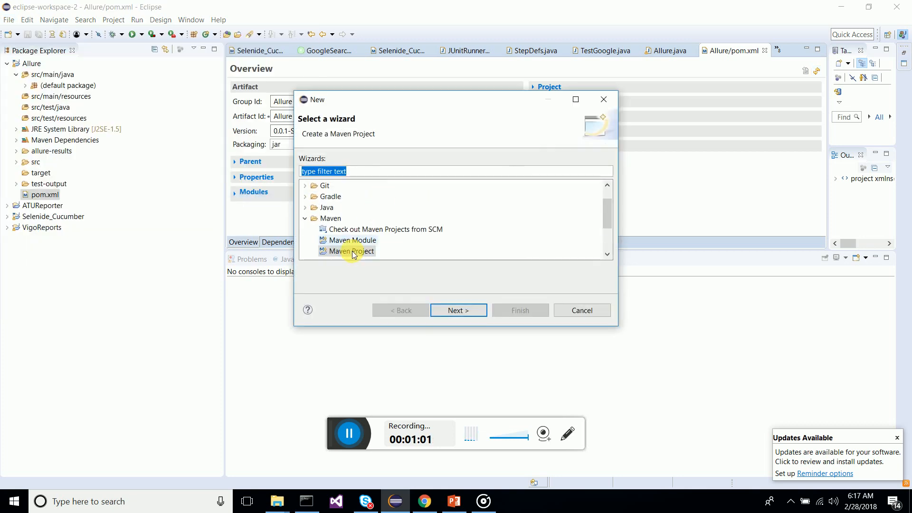
click(458, 310)
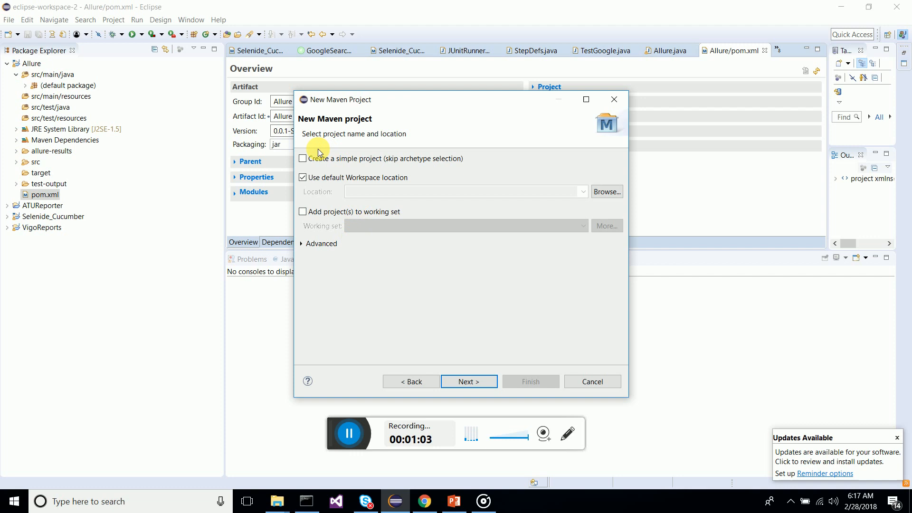
click(469, 381)
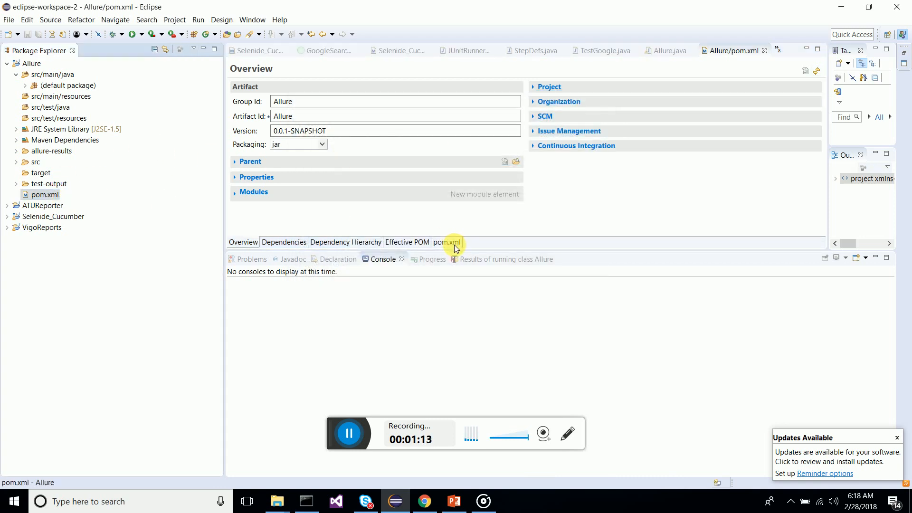
- Review the pom.xml source for allure-testng 2.0-BETA19 and selenium-java 3.9.1, then return to Allure.java
click(447, 242)
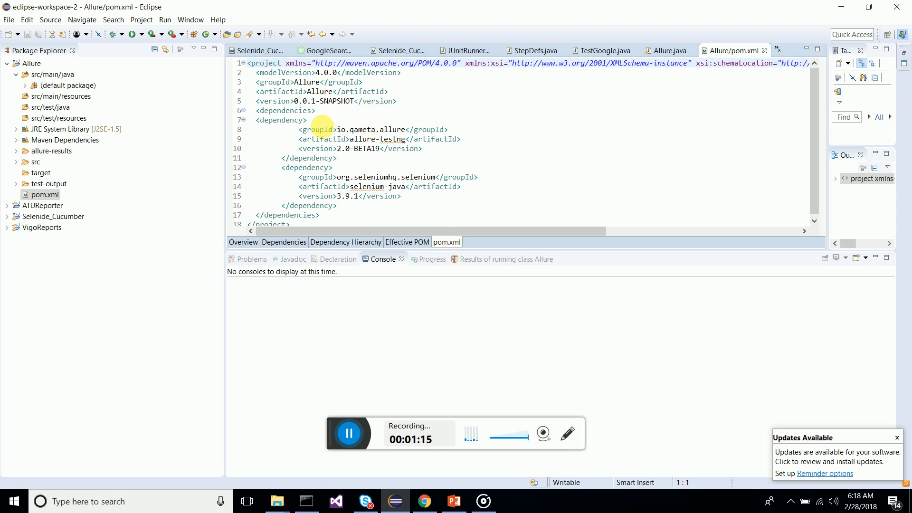
mouse_move(305, 168)
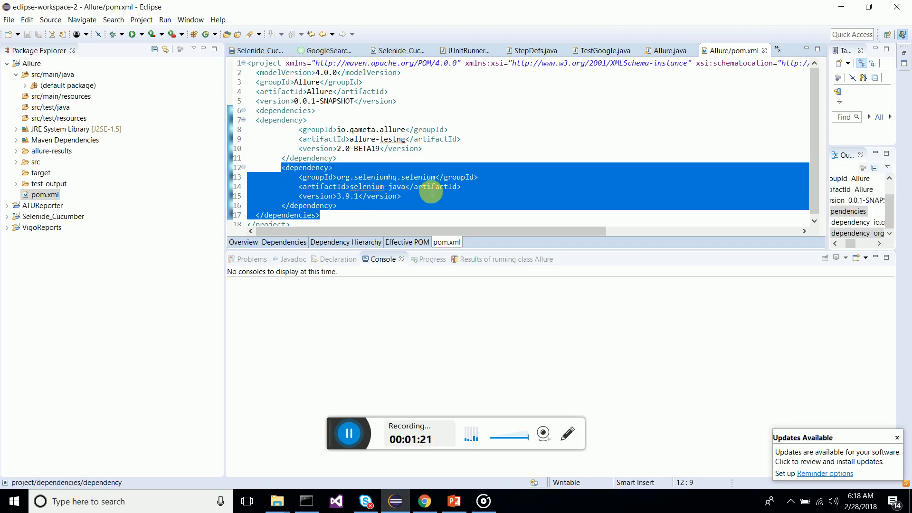
double_click(347, 197)
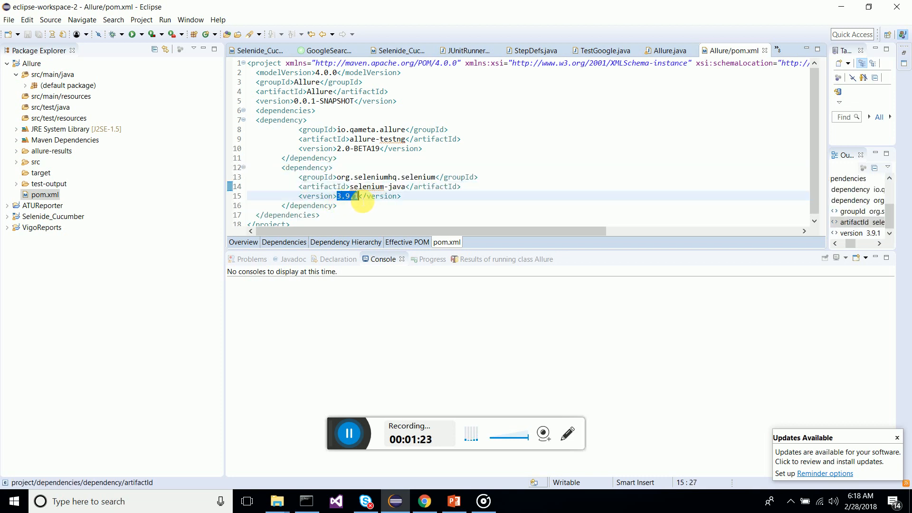
click(360, 196)
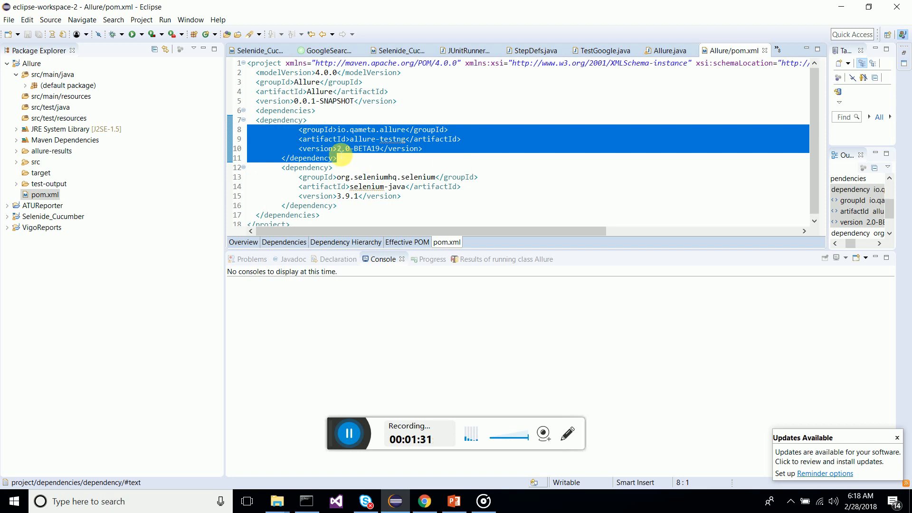
click(413, 148)
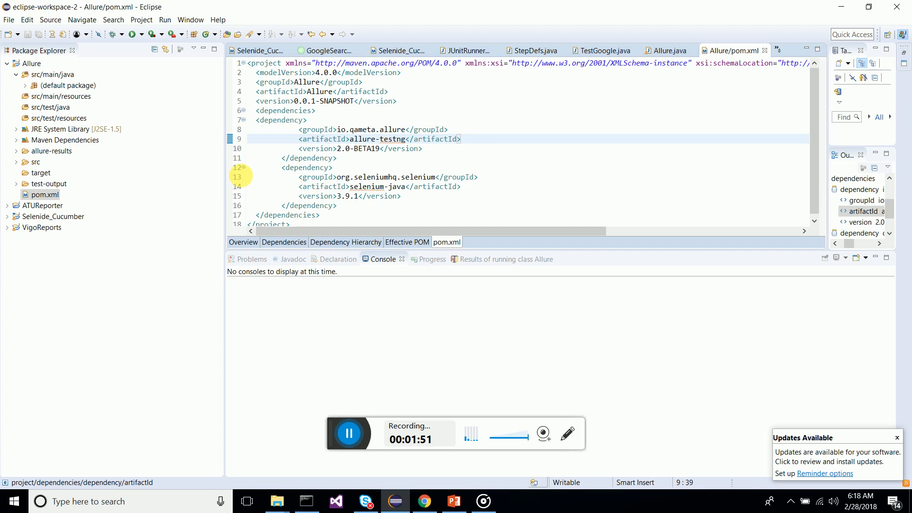
click(26, 85)
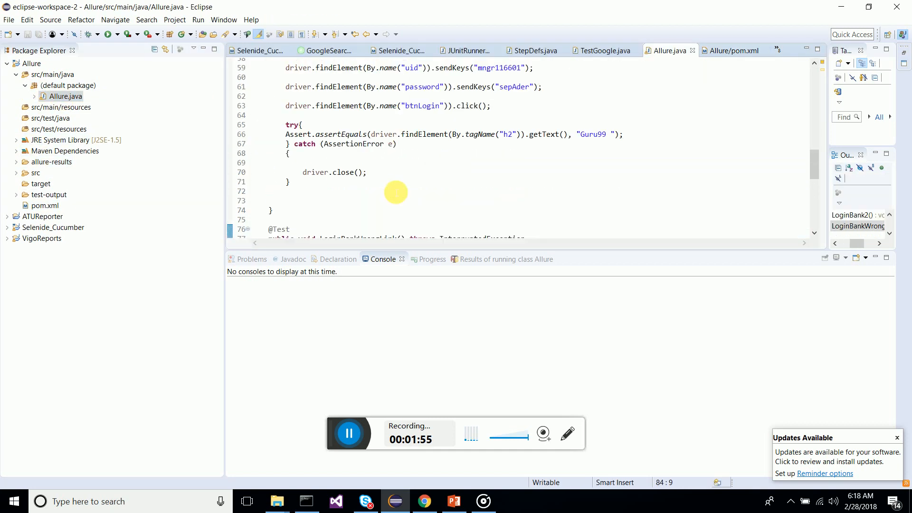
scroll(up, 3)
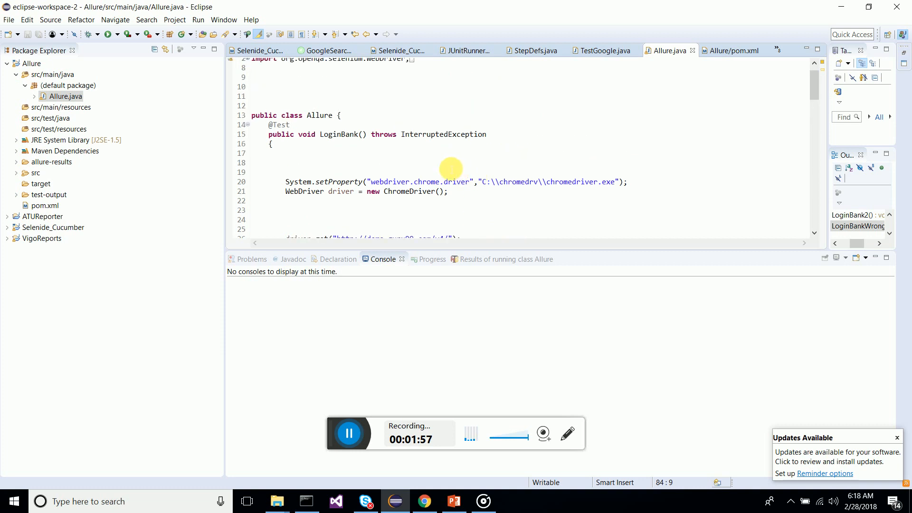
scroll(down, 3)
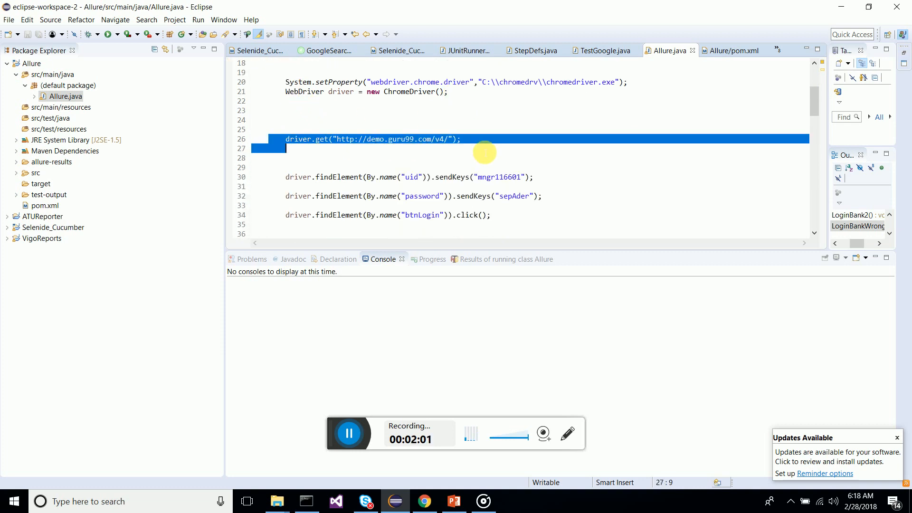
scroll(down, 3)
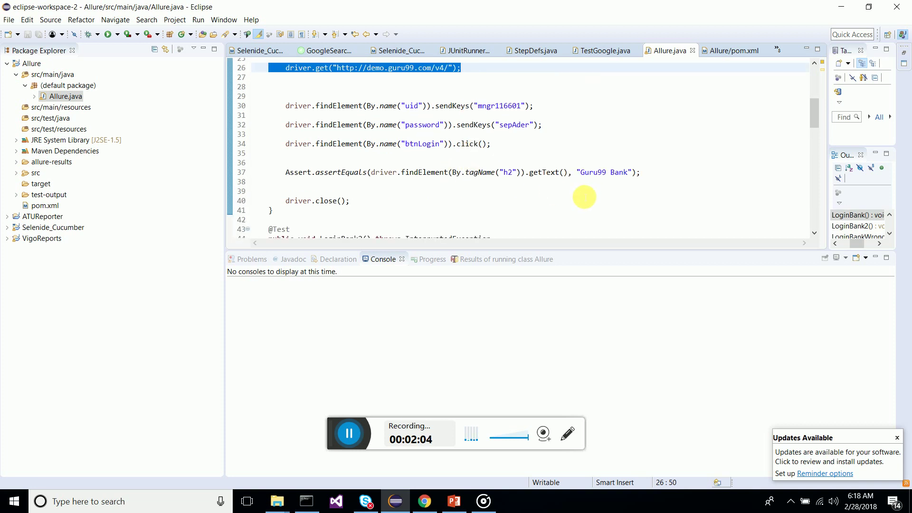
click(581, 172)
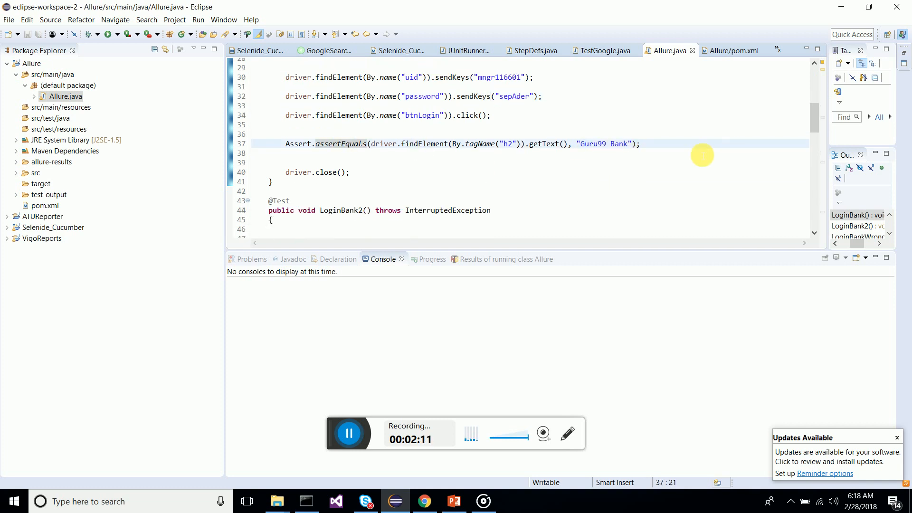
scroll(down, 3)
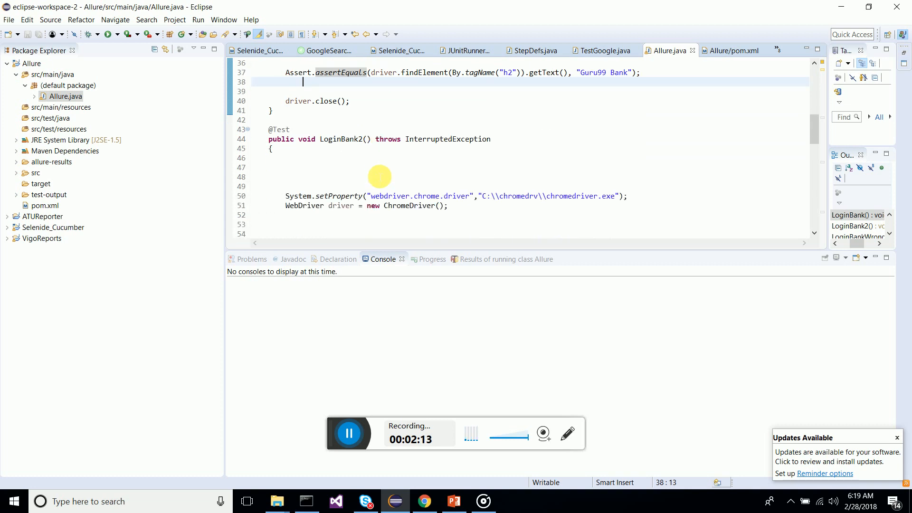
scroll(down, 3)
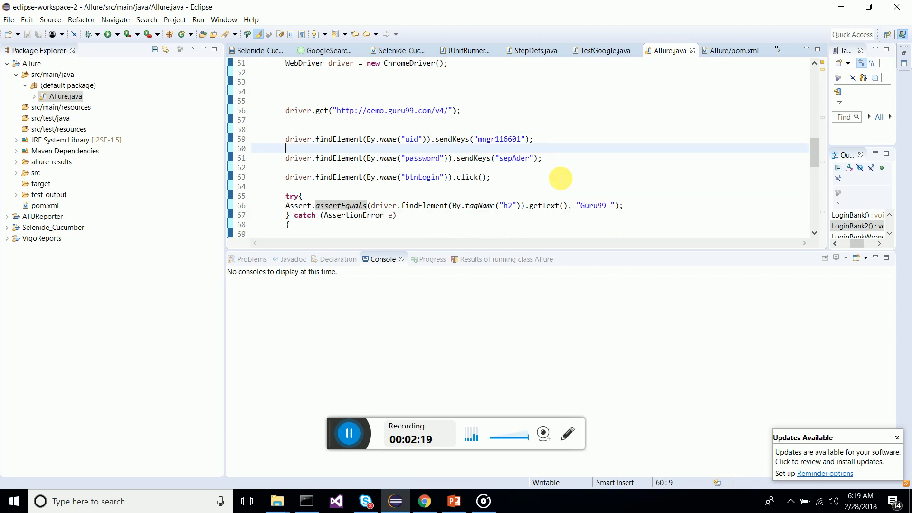
double_click(589, 192)
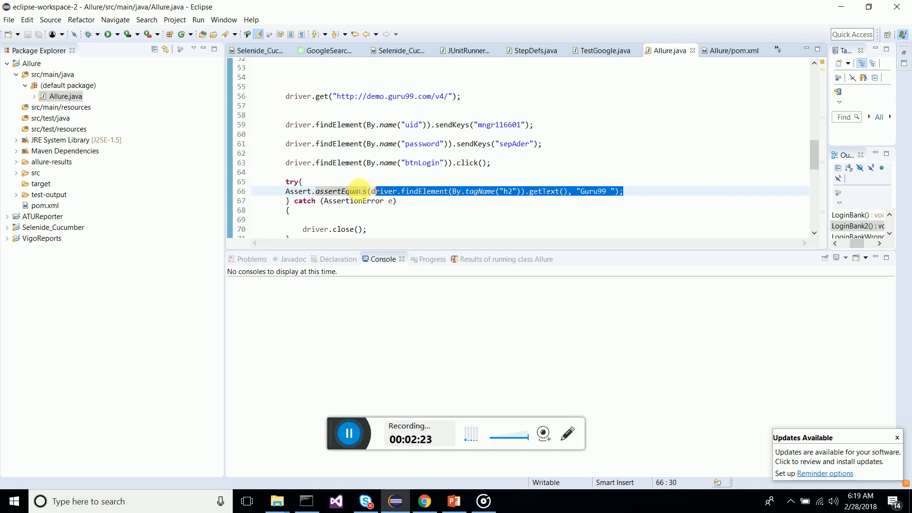
scroll(down, 3)
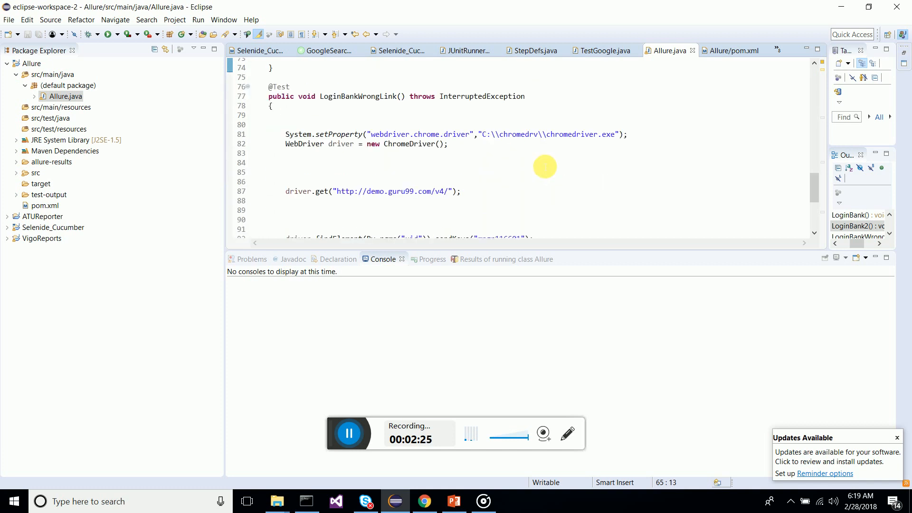
scroll(down, 3)
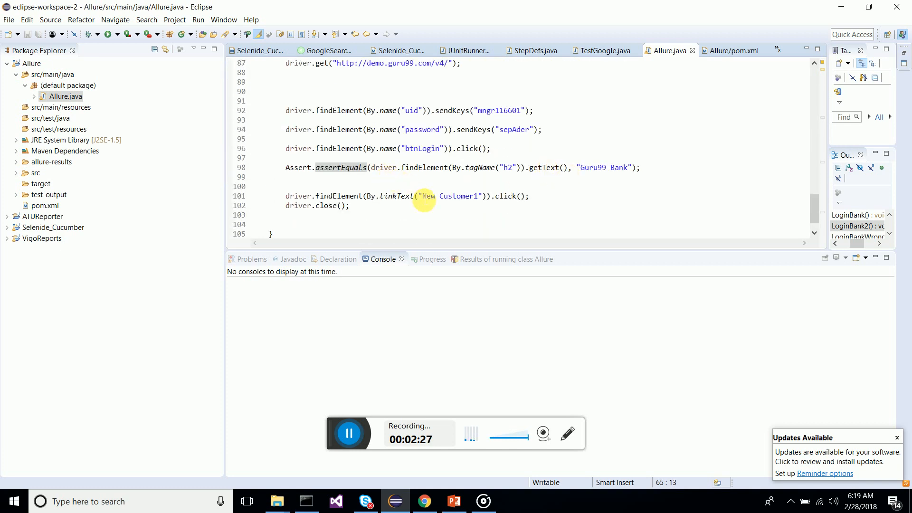
click(526, 196)
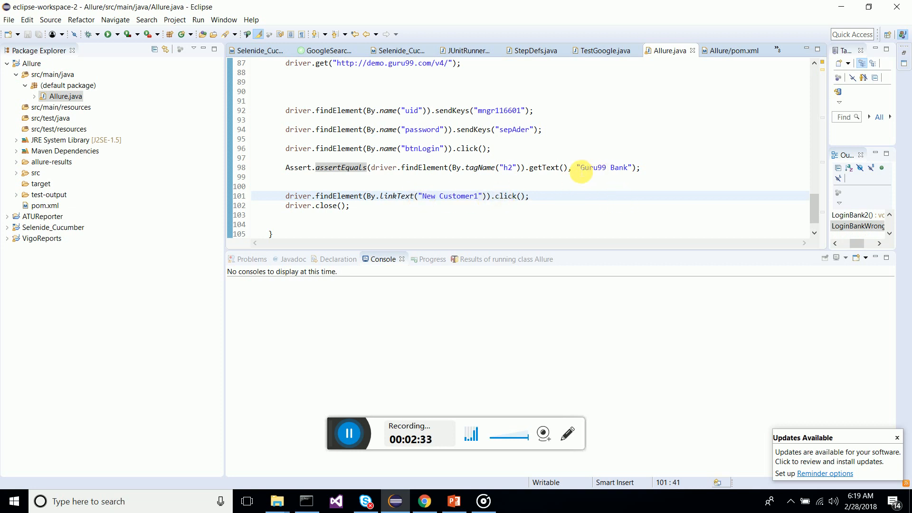
scroll(up, 3)
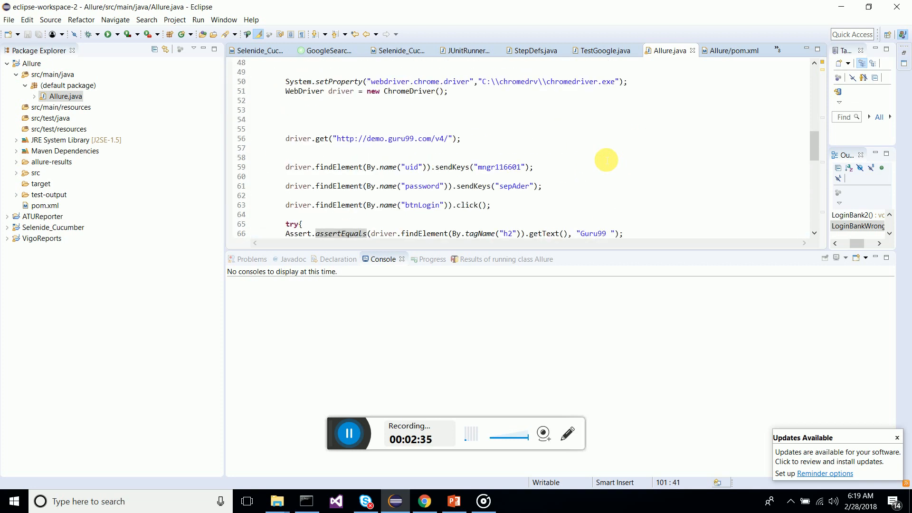
scroll(up, 3)
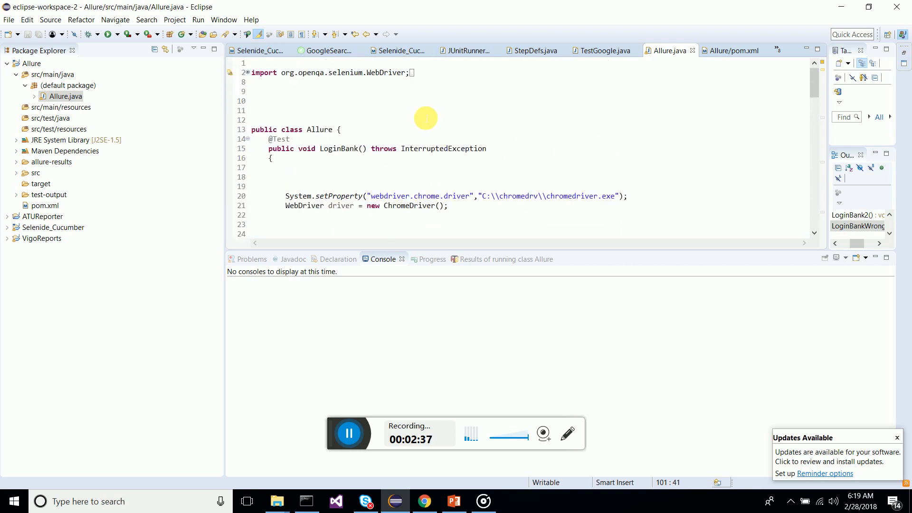
mouse_move(376, 164)
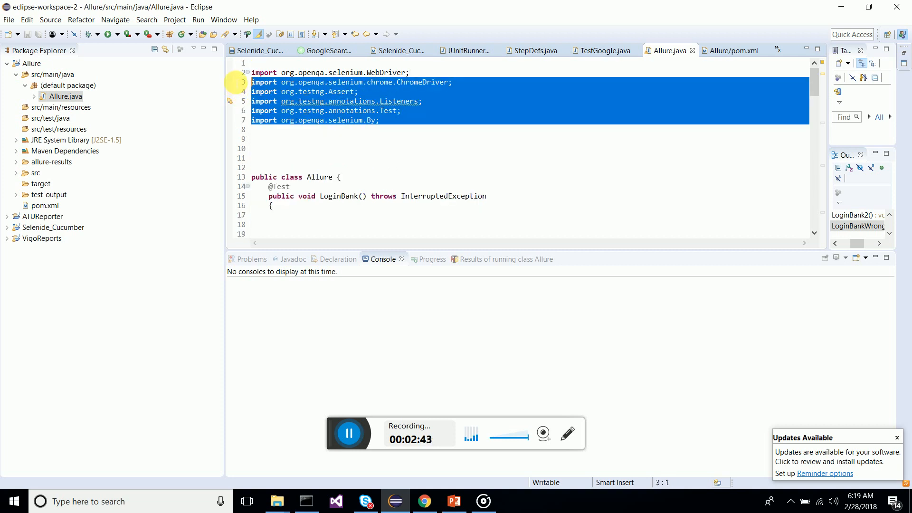
- Delete the allure-results folder from the Allure project and select Allure.java
click(386, 111)
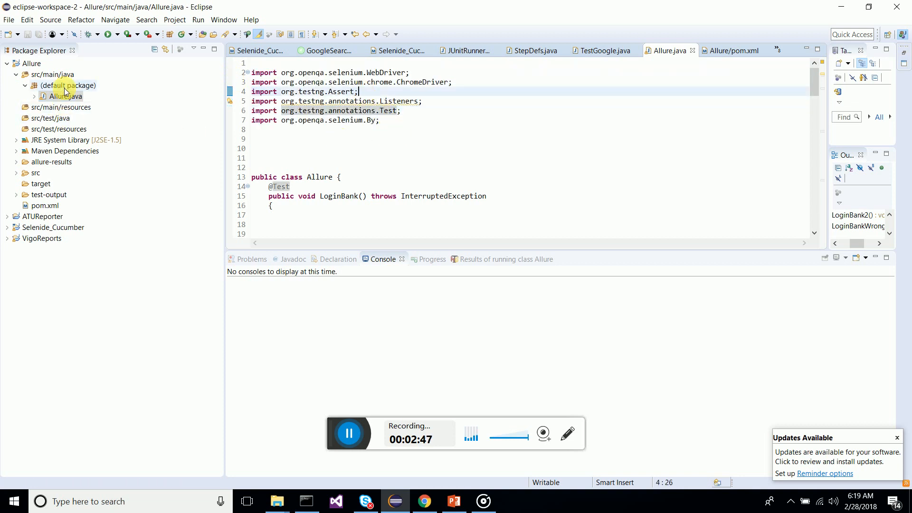
click(52, 162)
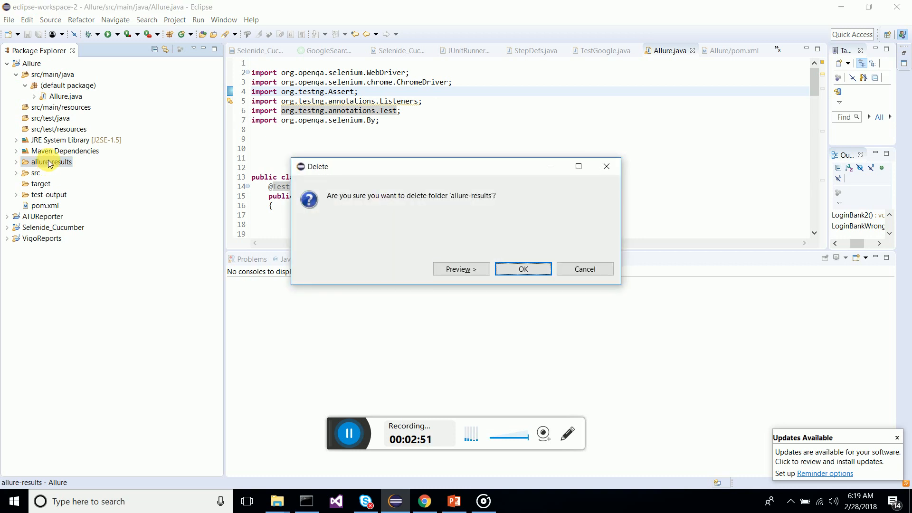
click(522, 269)
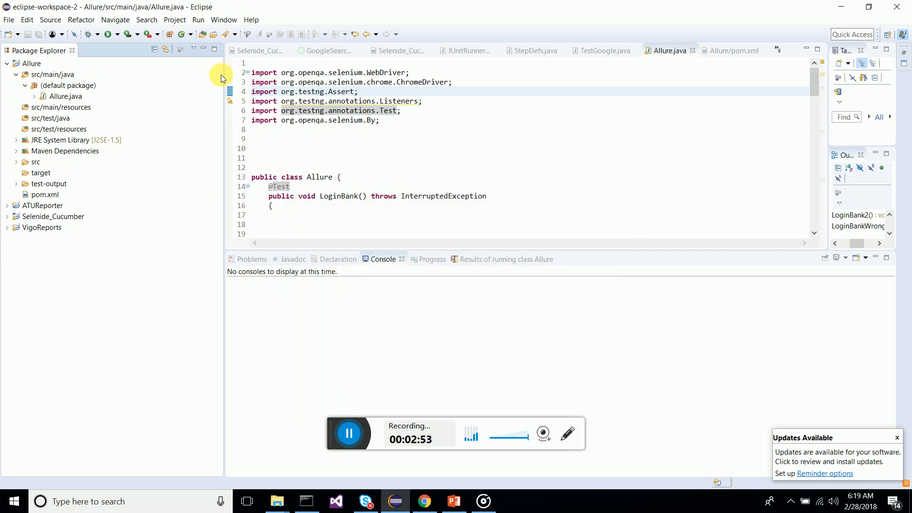
click(64, 96)
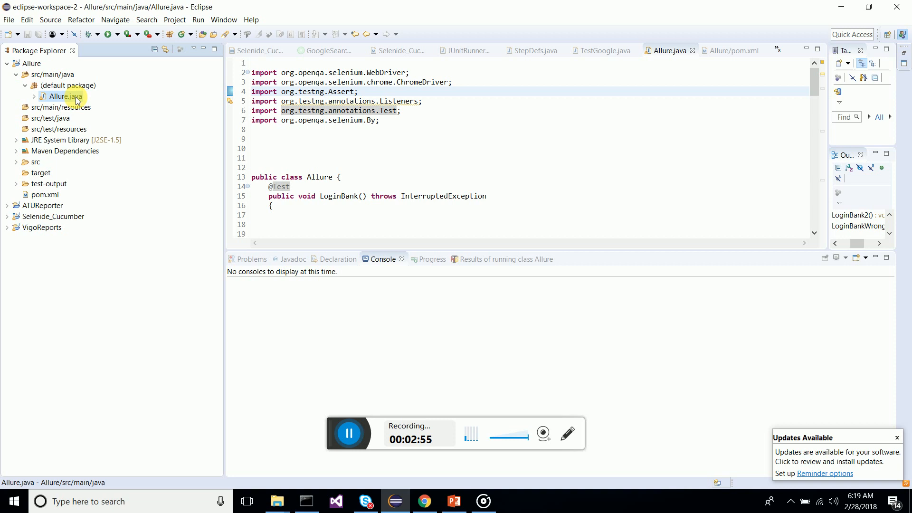
right_click(63, 96)
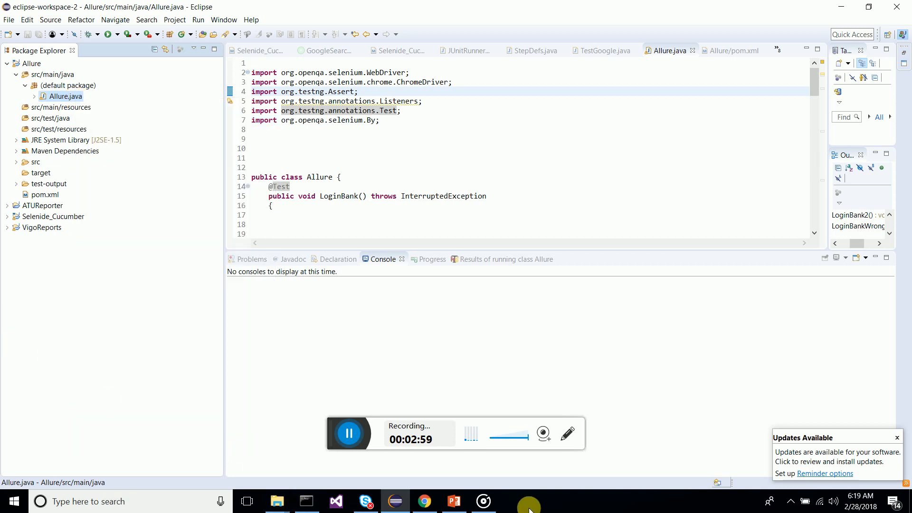
- Switch to Chrome and look over the Apache Maven homepage
click(424, 501)
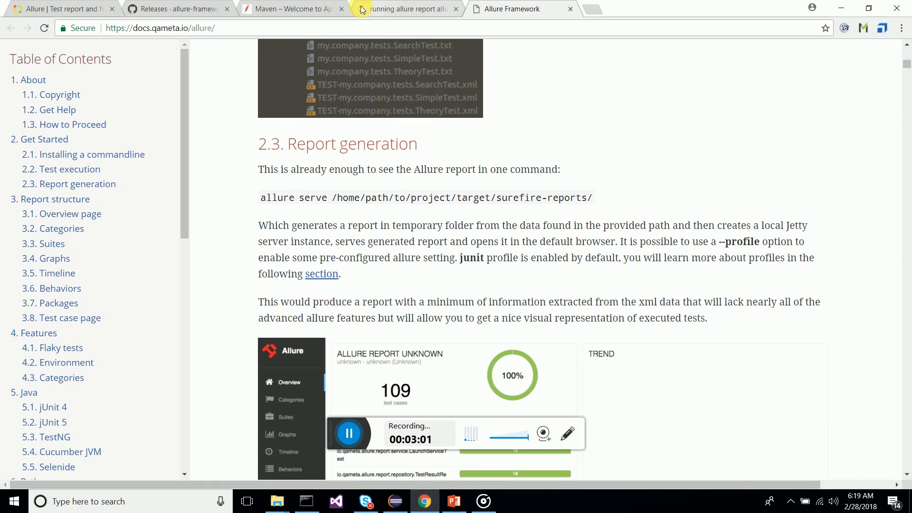
click(291, 8)
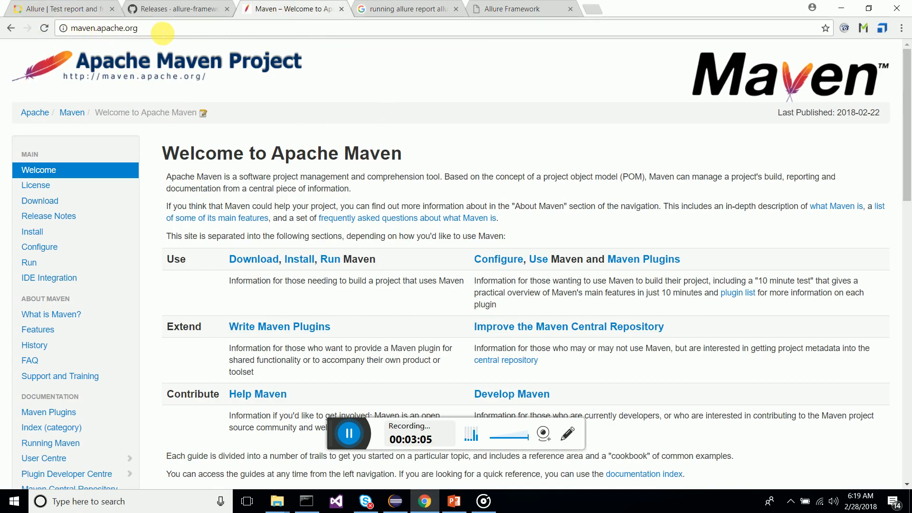
scroll(down, 3)
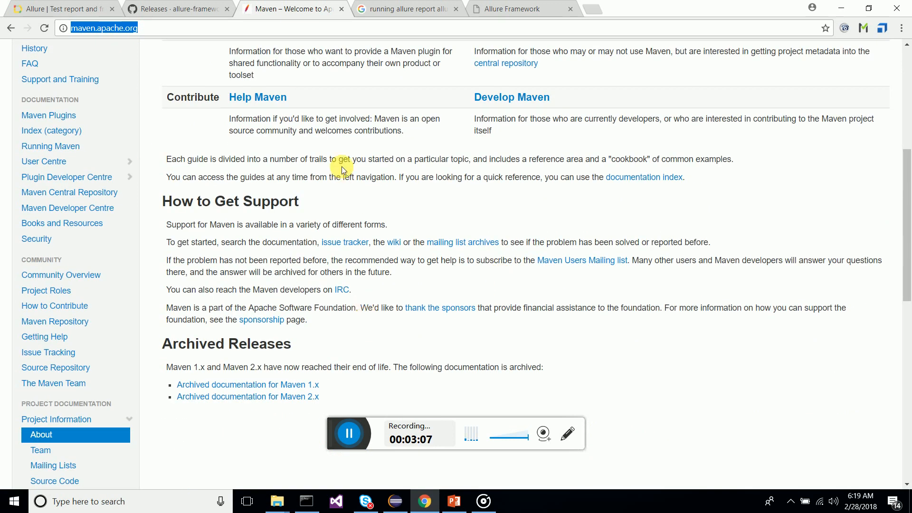
scroll(up, 3)
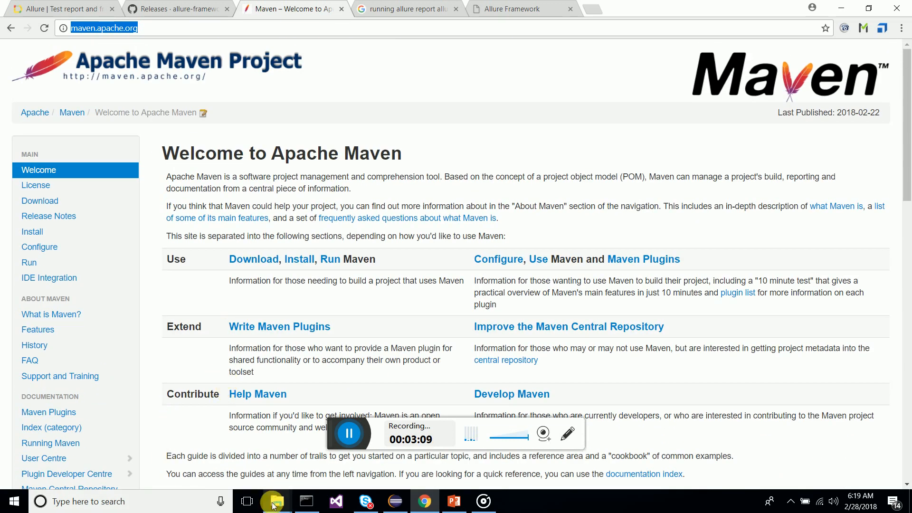
- Browse File Explorer to the maven folder on Local Disk (C:), then show allure2 GitHub releases
click(277, 501)
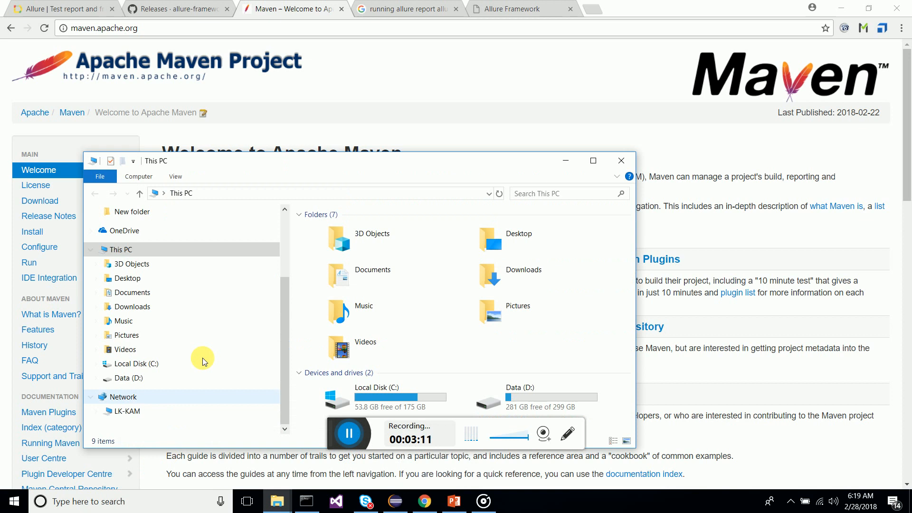
click(377, 397)
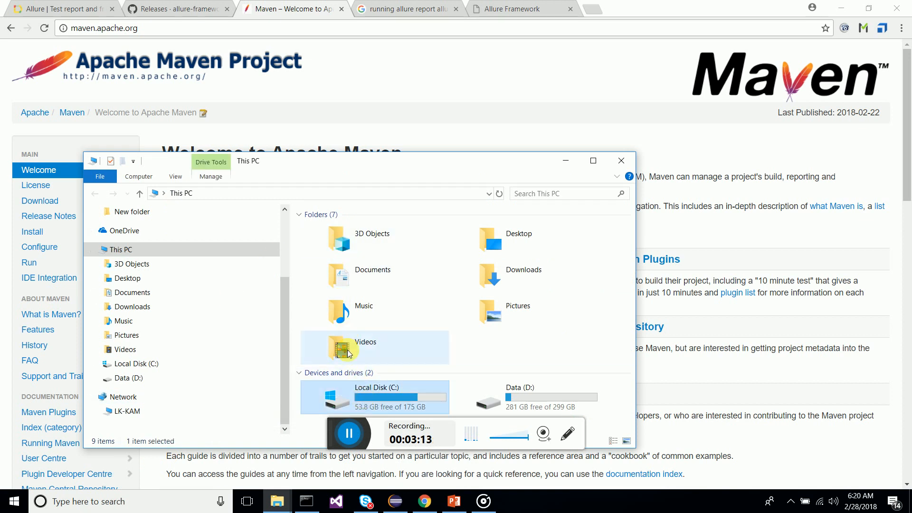
double_click(373, 397)
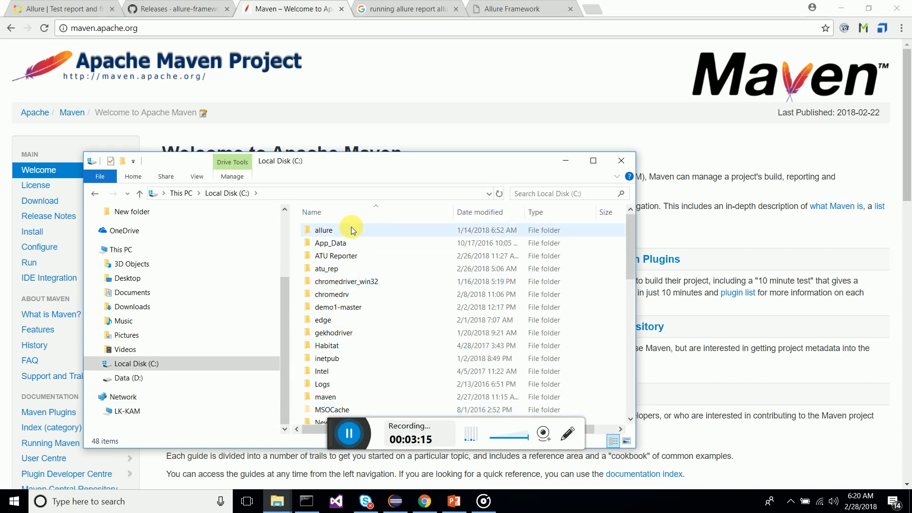
double_click(324, 230)
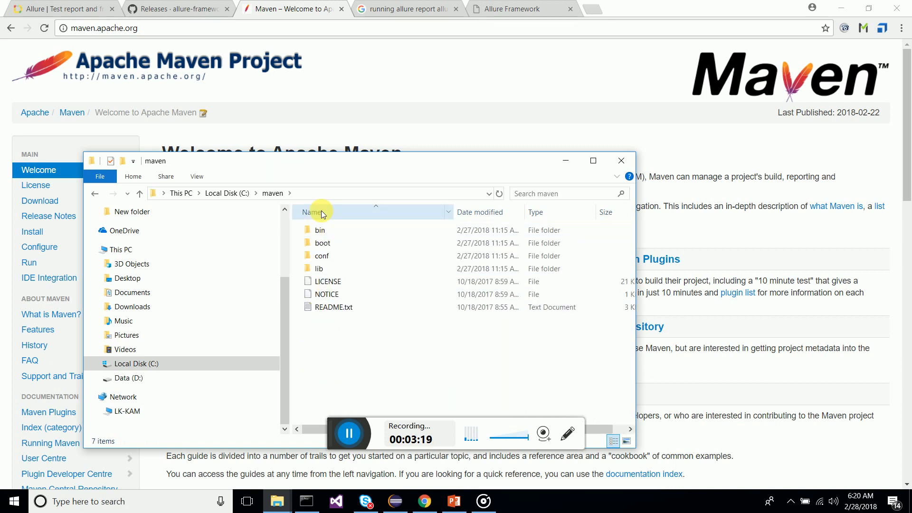
mouse_move(517, 329)
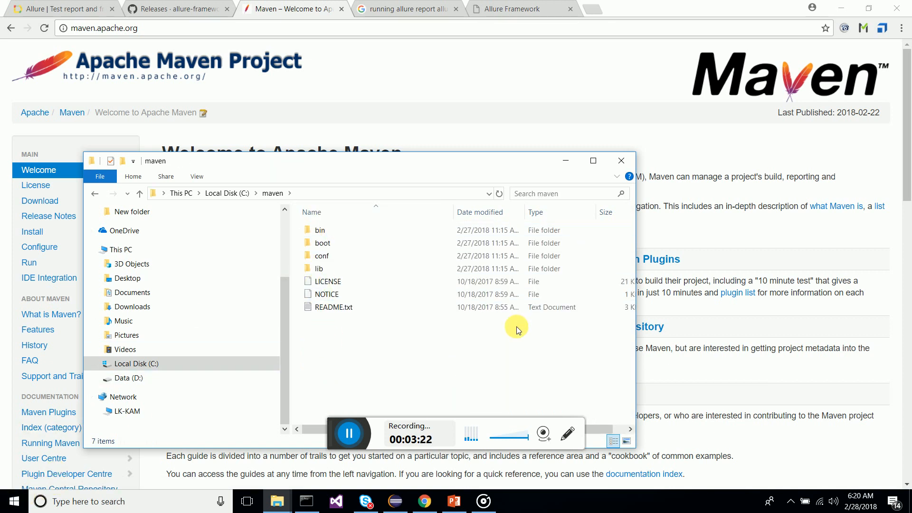
mouse_move(368, 391)
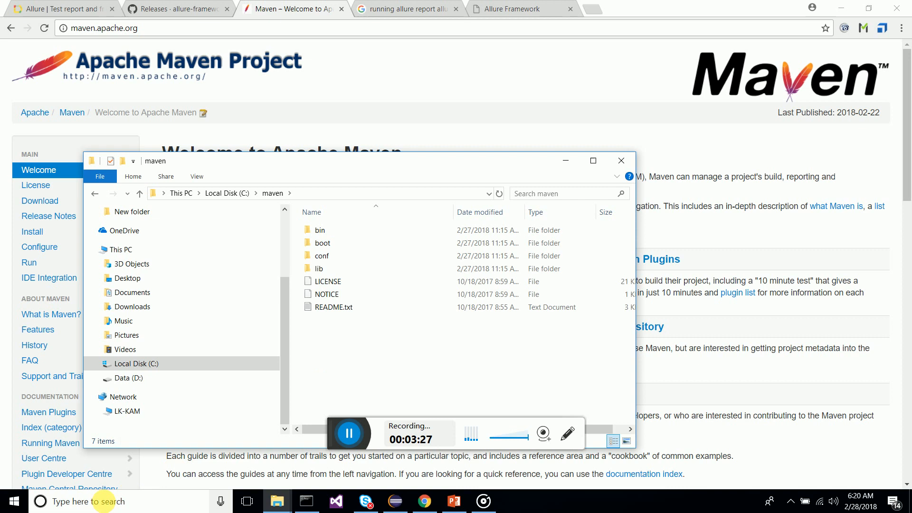
mouse_move(390, 154)
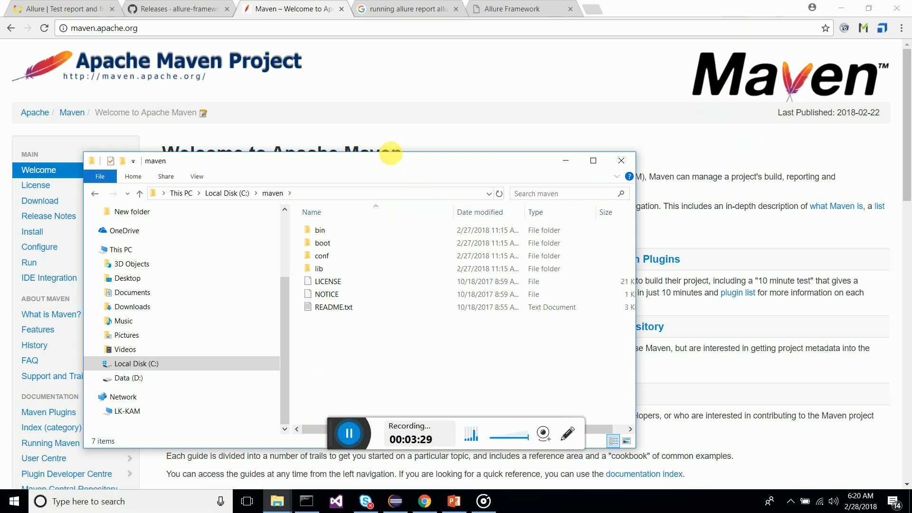
click(174, 8)
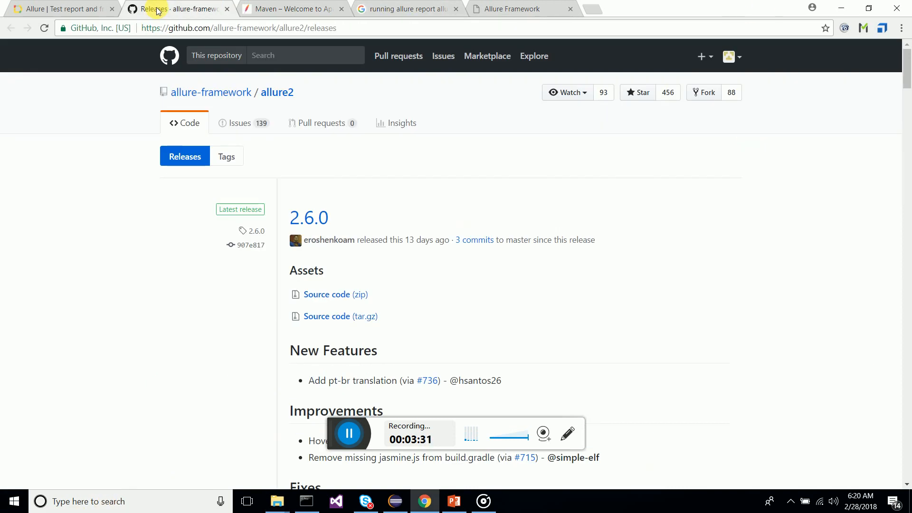
- Scroll the allure2 releases page past 2.6.0 down to the 2.5.0 Graphs improvements release
click(233, 28)
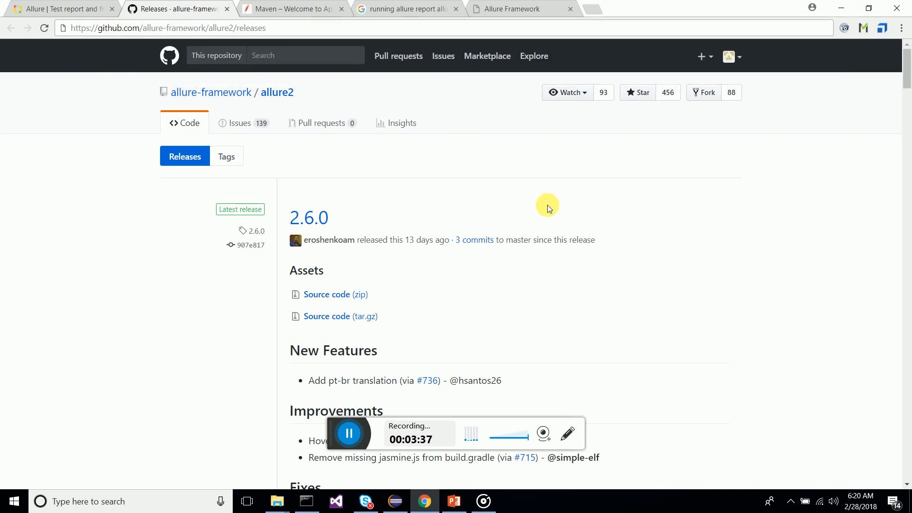
scroll(down, 3)
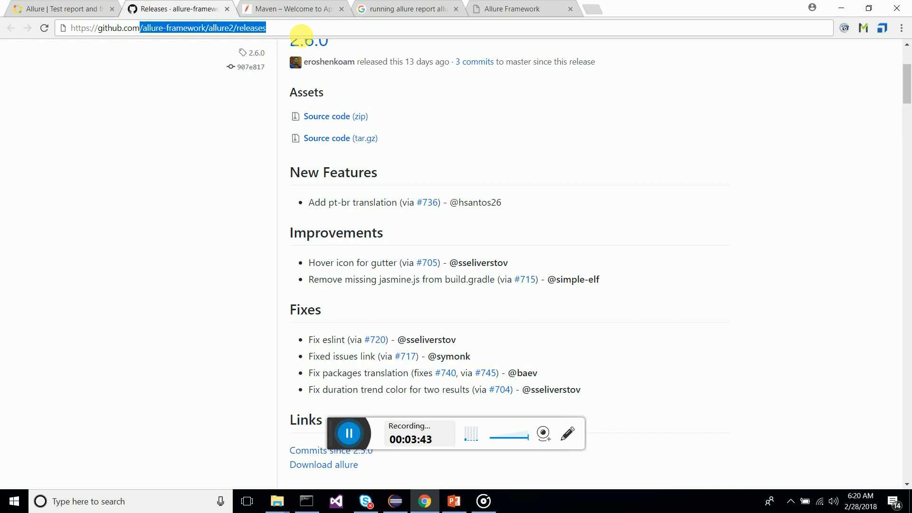
scroll(down, 3)
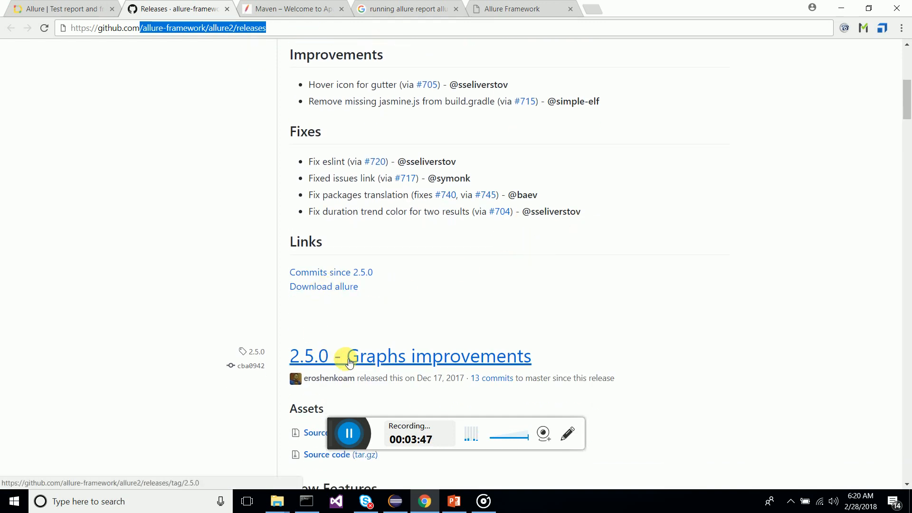
mouse_move(277, 501)
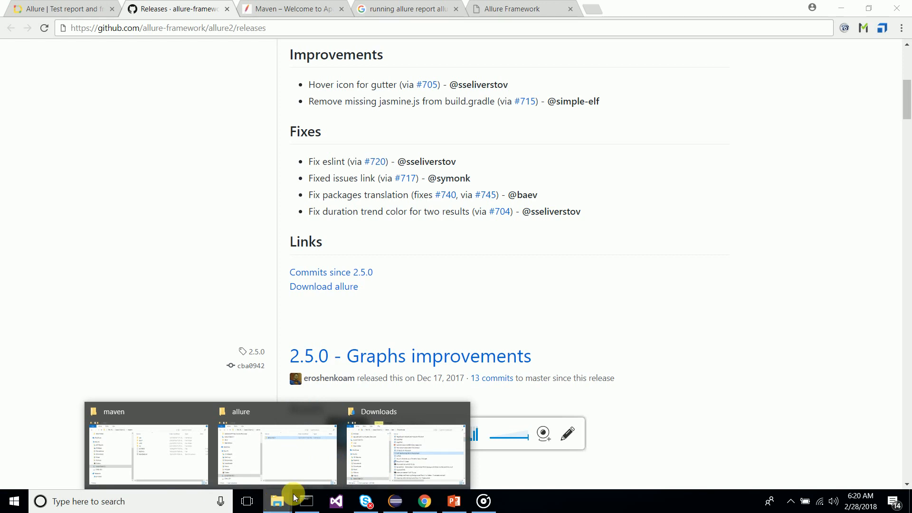
- Open C:\allure\allure-2.5.0\bin, holding allure and allure.bat, and bring up the administrator Command Prompt
click(148, 454)
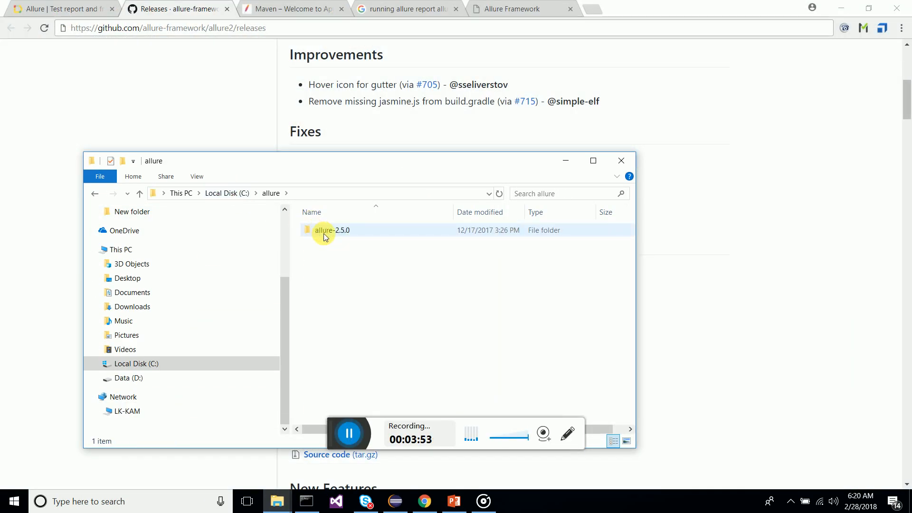
double_click(331, 230)
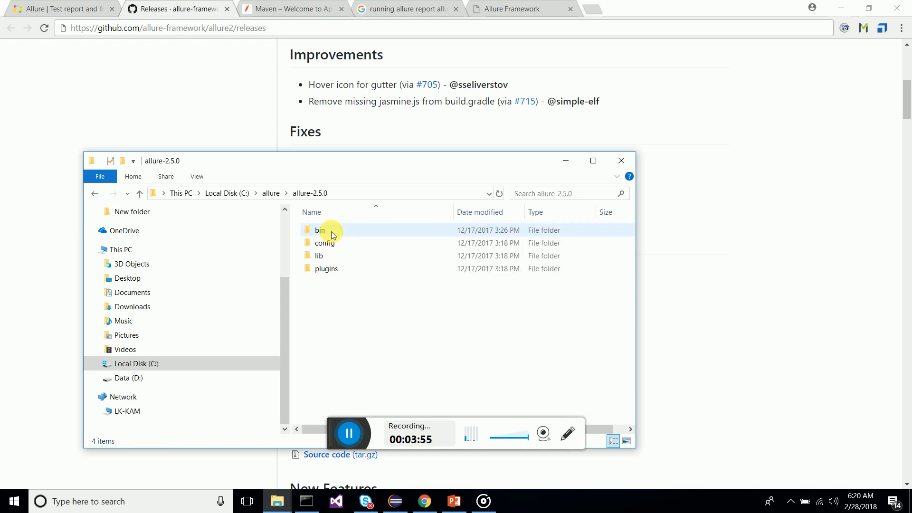
mouse_move(327, 303)
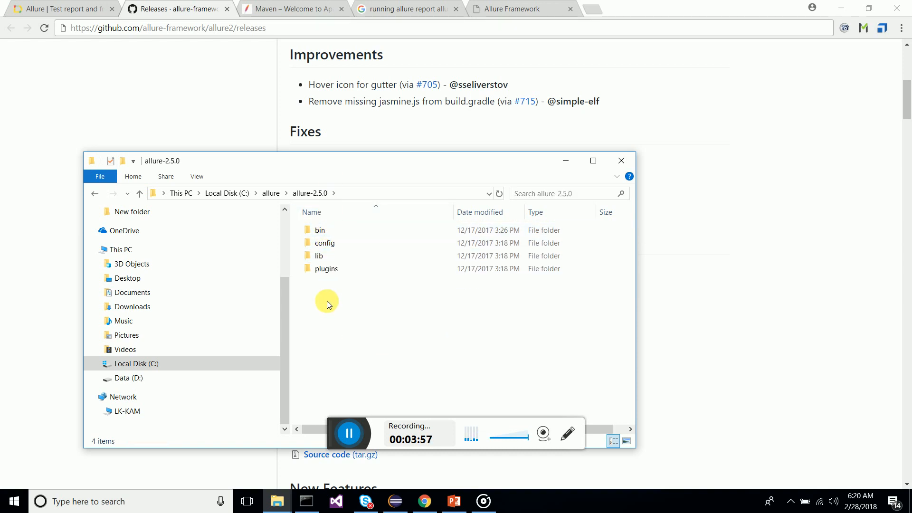
double_click(319, 230)
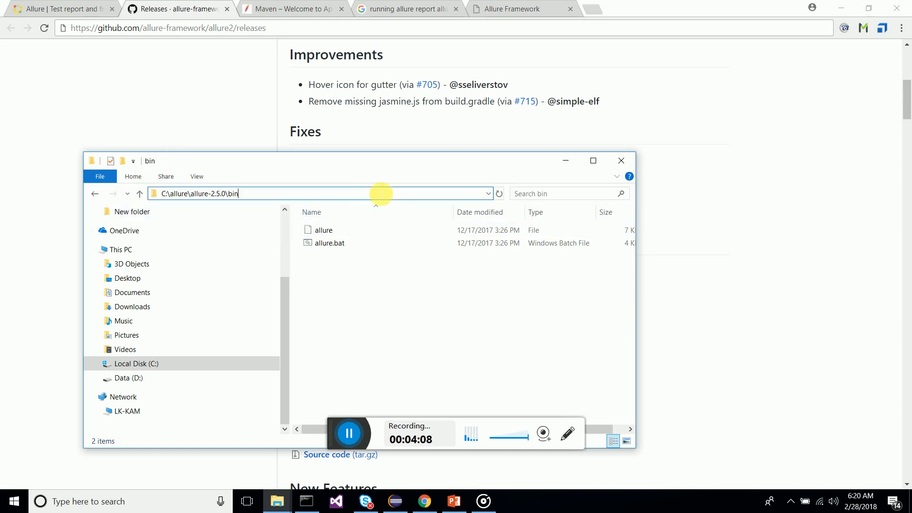
click(301, 501)
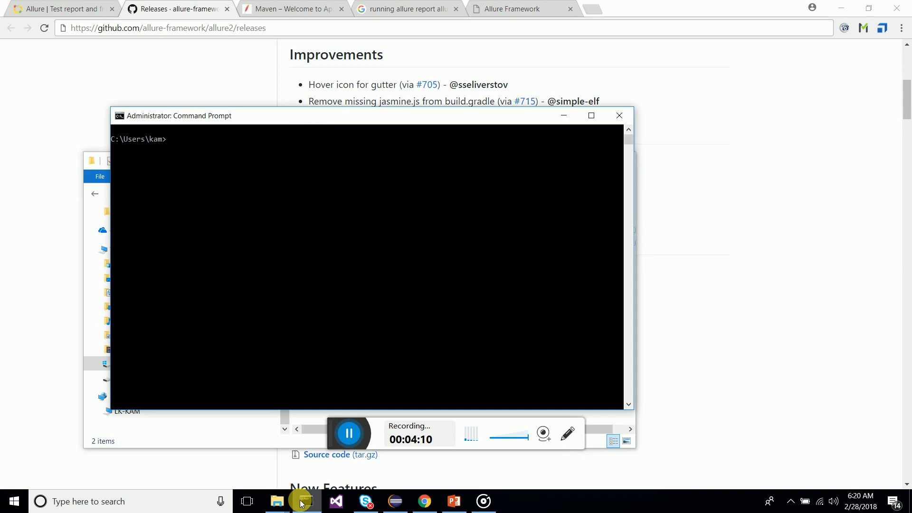
- Run mvn, getting a no-goals build failure, and allure, printing its usage help
text(mav)
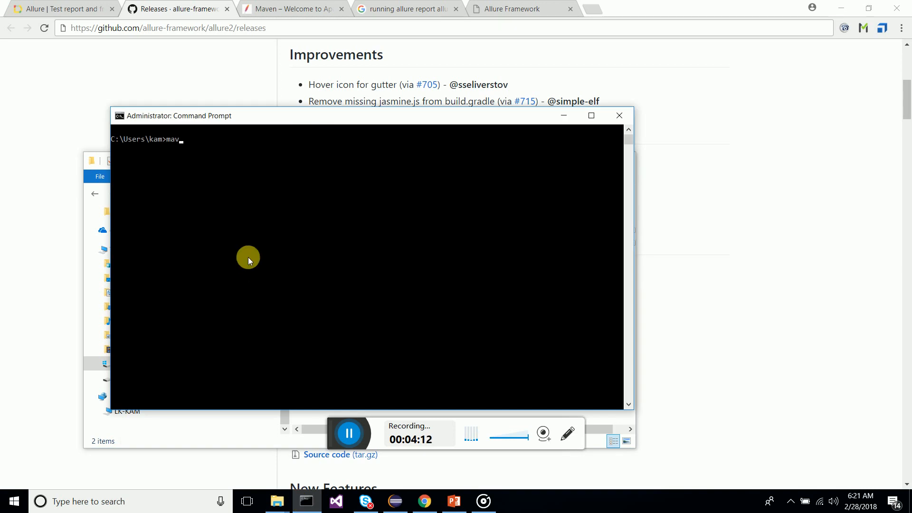
key(Backspace)
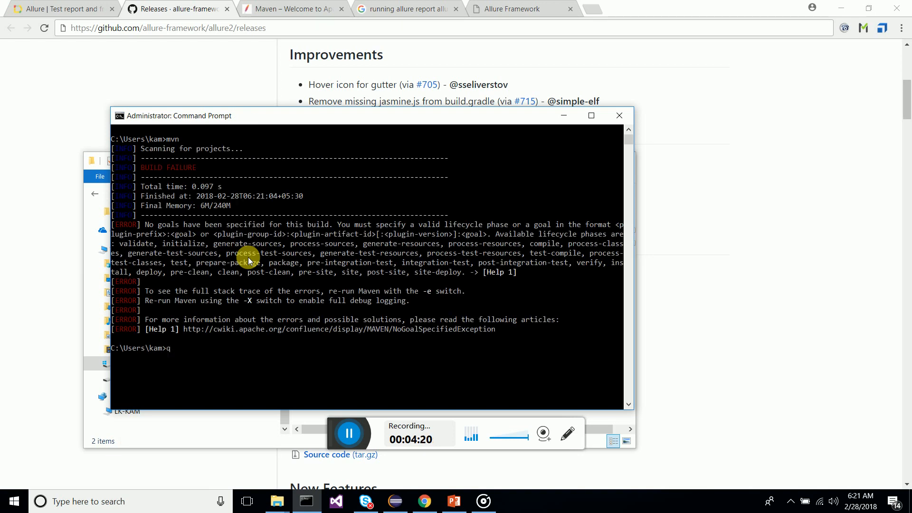
text(all)
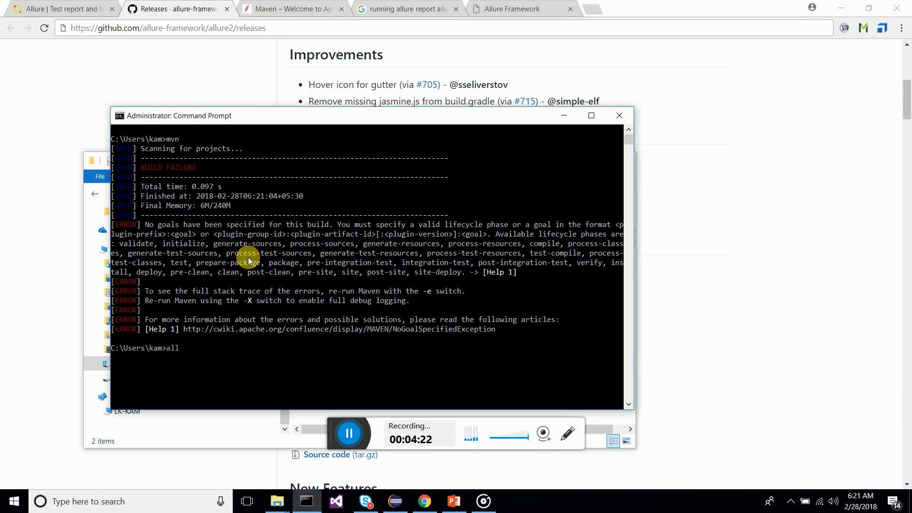
text(ure)
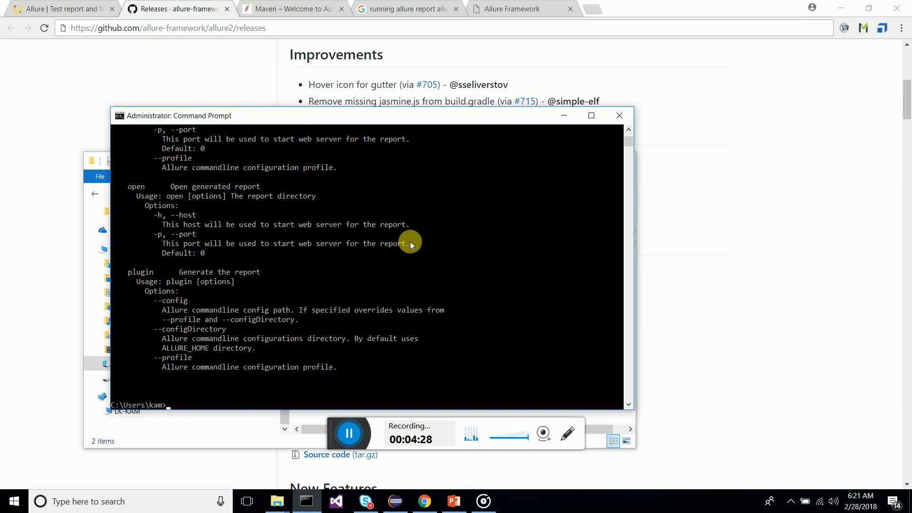
mouse_move(619, 115)
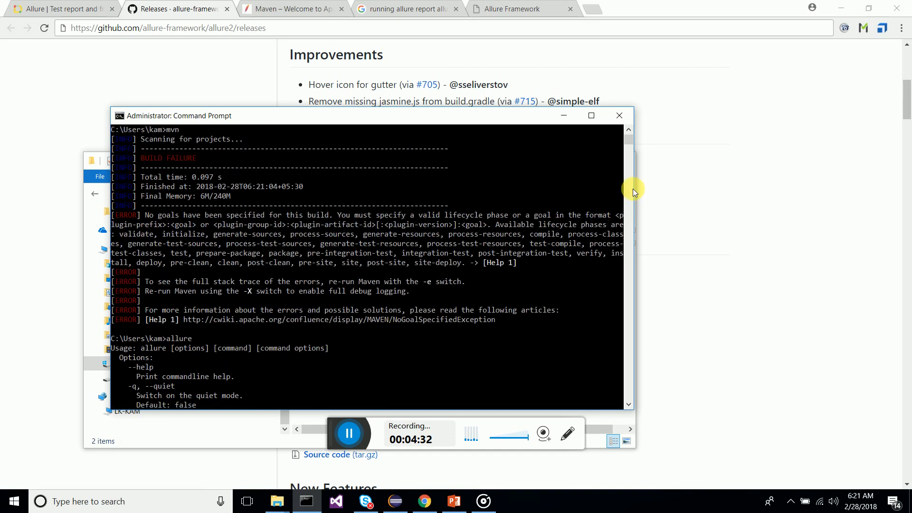
mouse_move(485, 222)
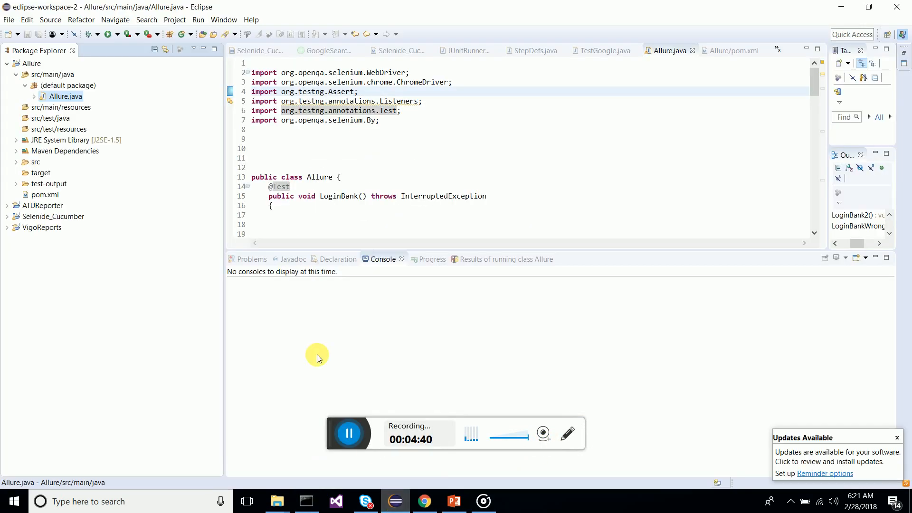
- Run Allure.java as a TestNG Test from its Package Explorer context menu
right_click(66, 96)
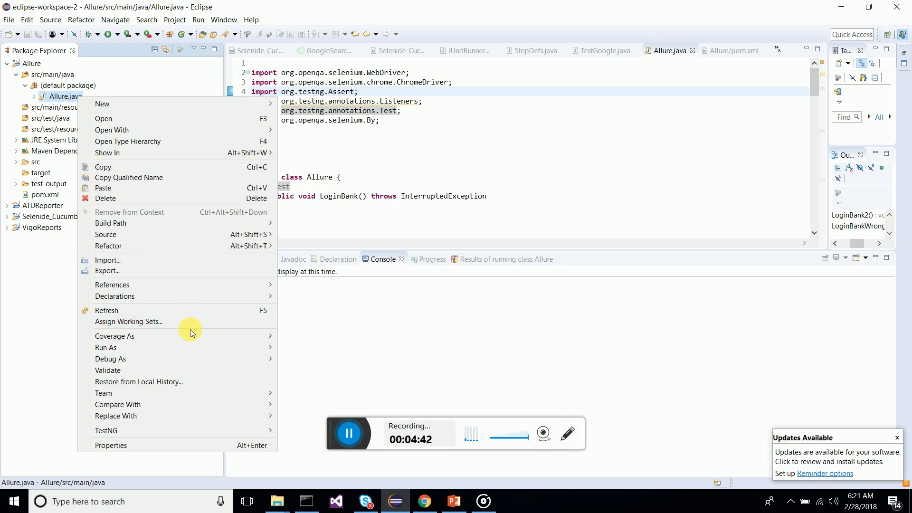
mouse_move(172, 347)
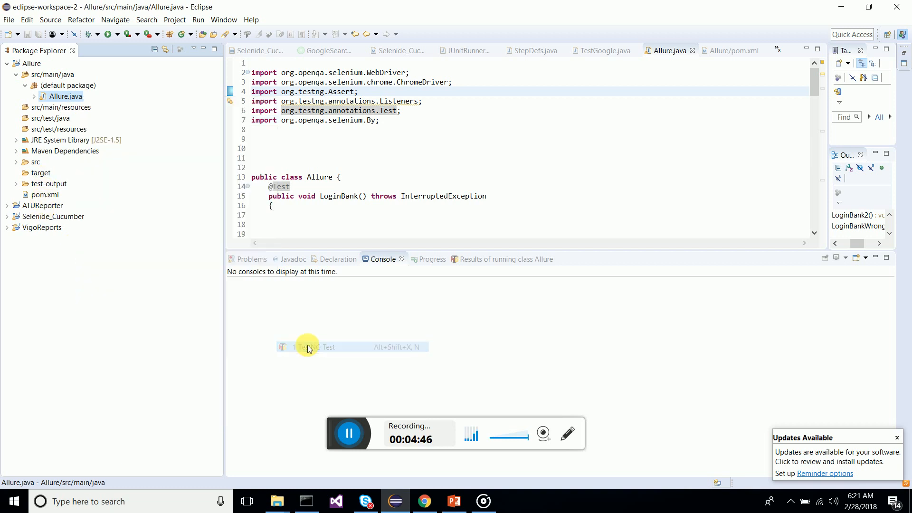
click(311, 347)
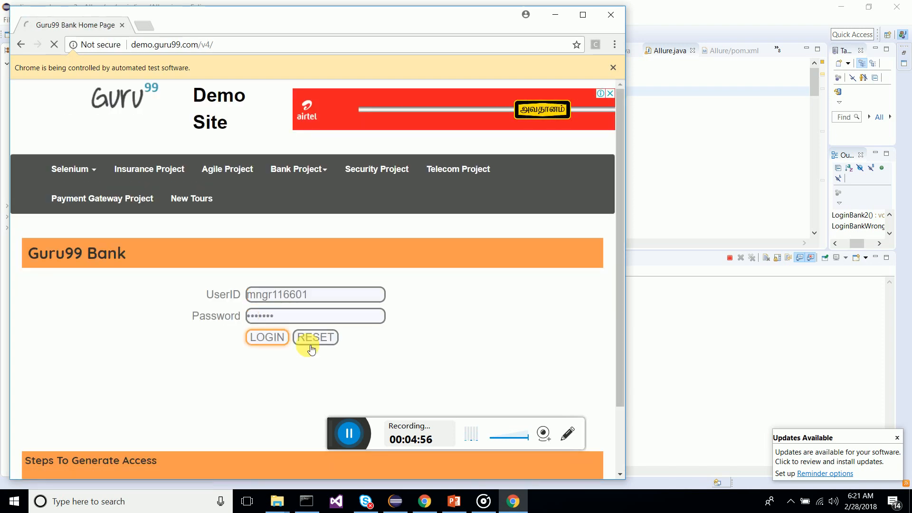
- Let the automated Chrome run log into Guru99 Bank, reaching manager mngr116601's home page
click(266, 338)
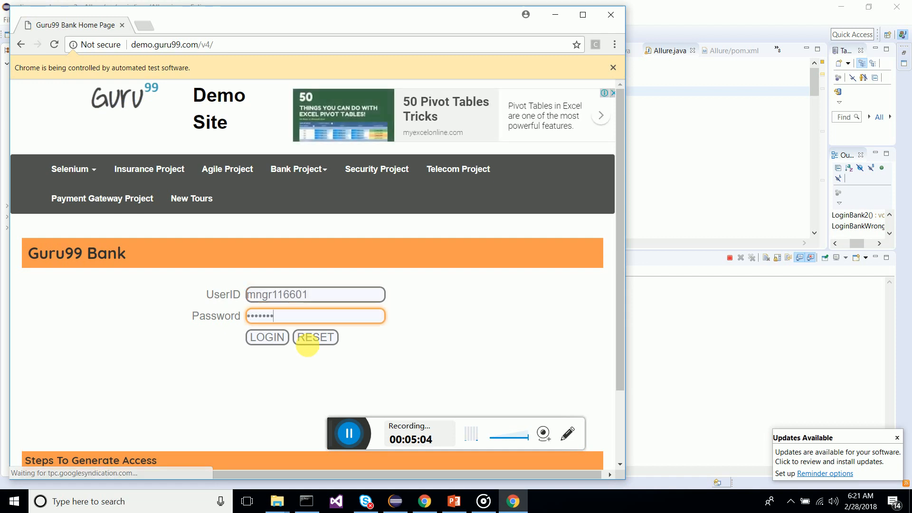
click(267, 338)
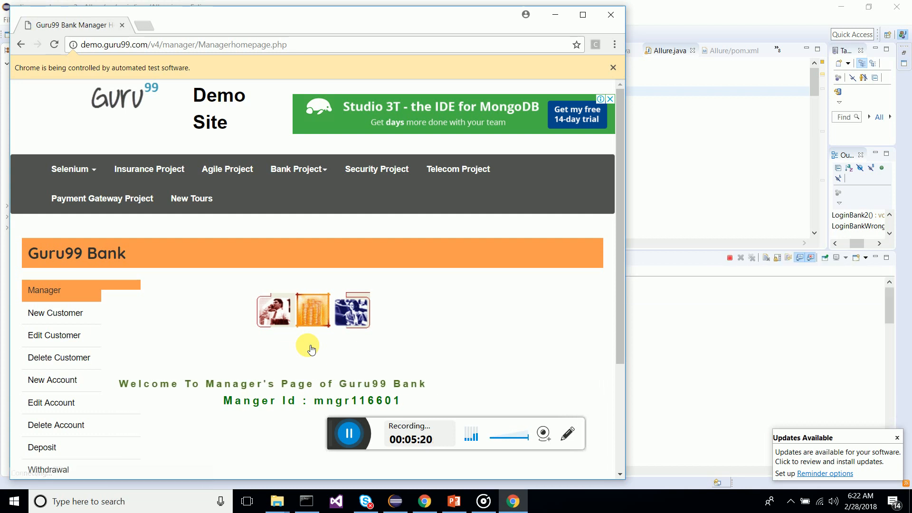
mouse_move(607, 11)
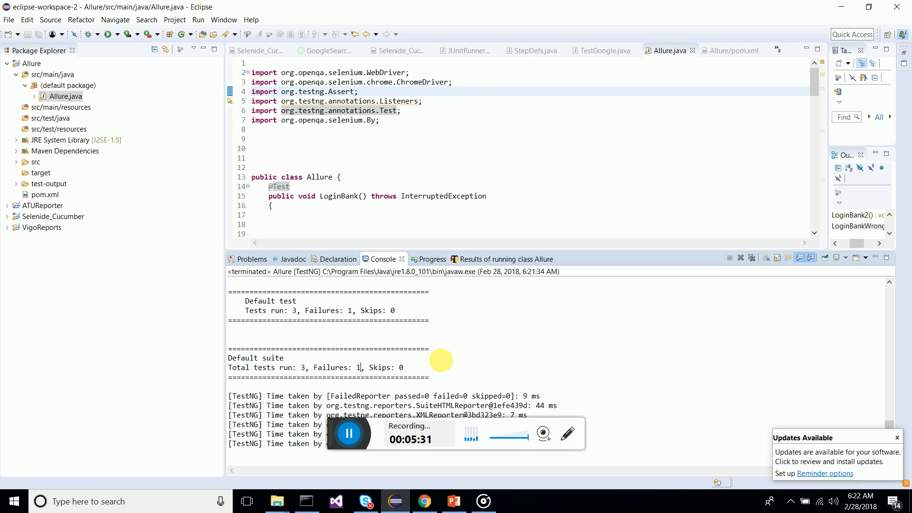
mouse_move(58, 68)
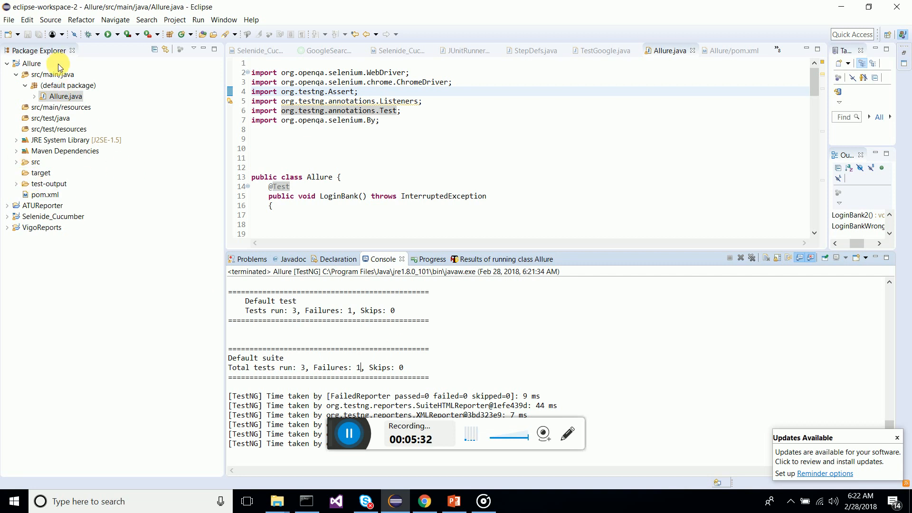
- Refresh the Allure project and browse the generated allure-results JSON files
right_click(31, 63)
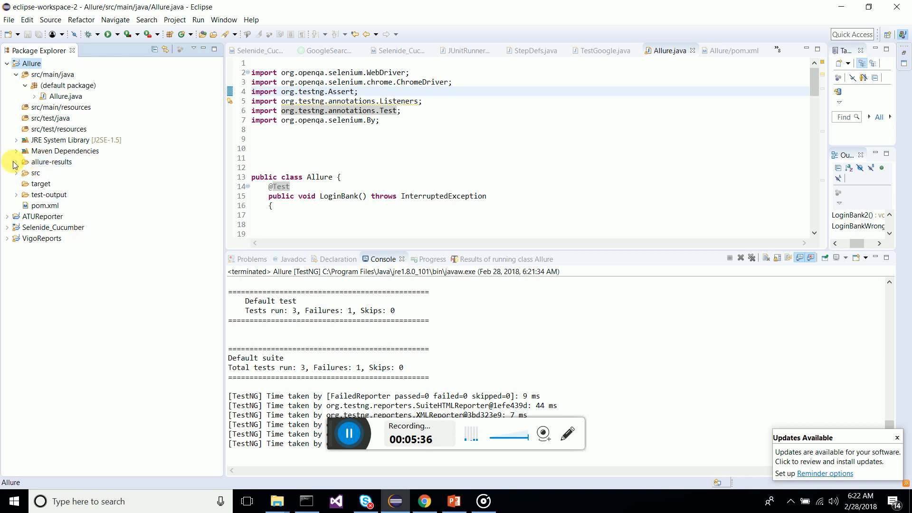
click(15, 162)
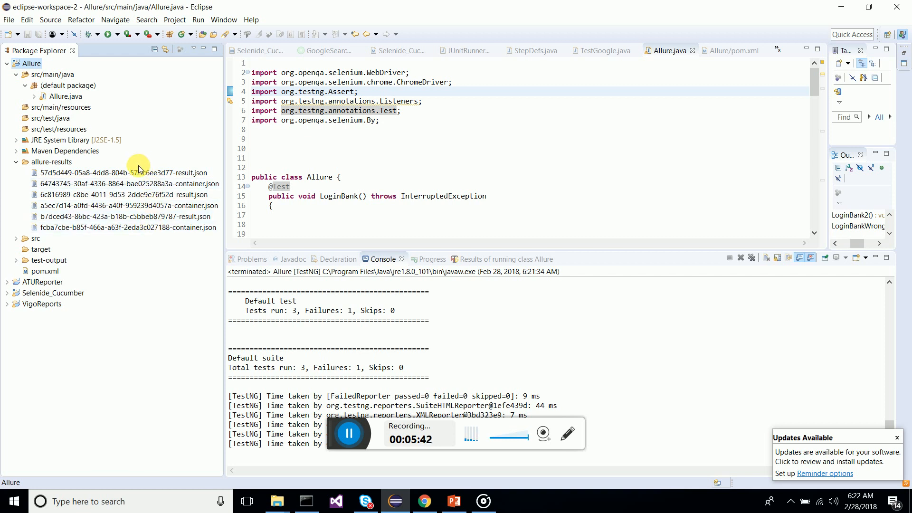
click(128, 206)
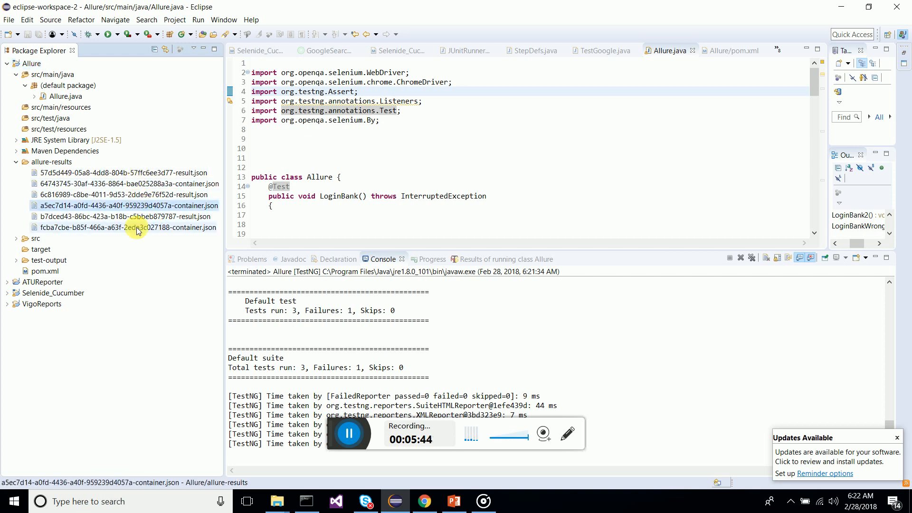
click(125, 194)
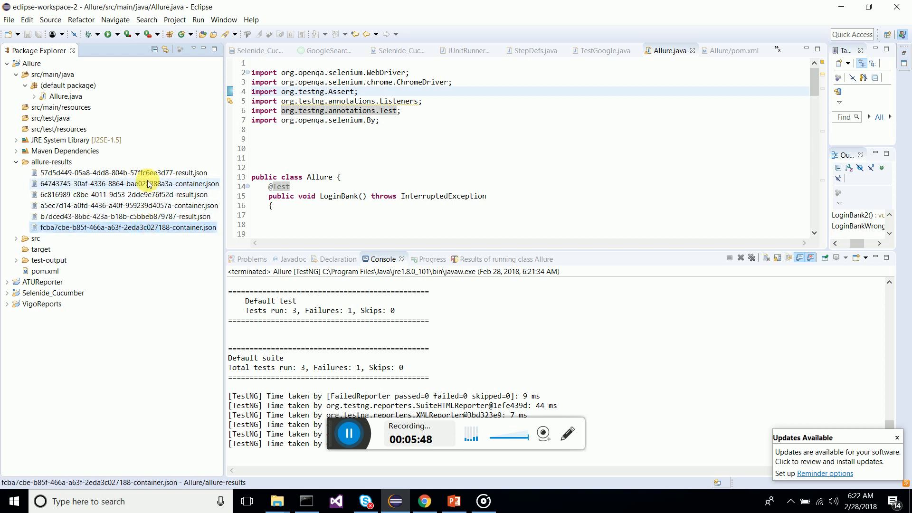
click(124, 173)
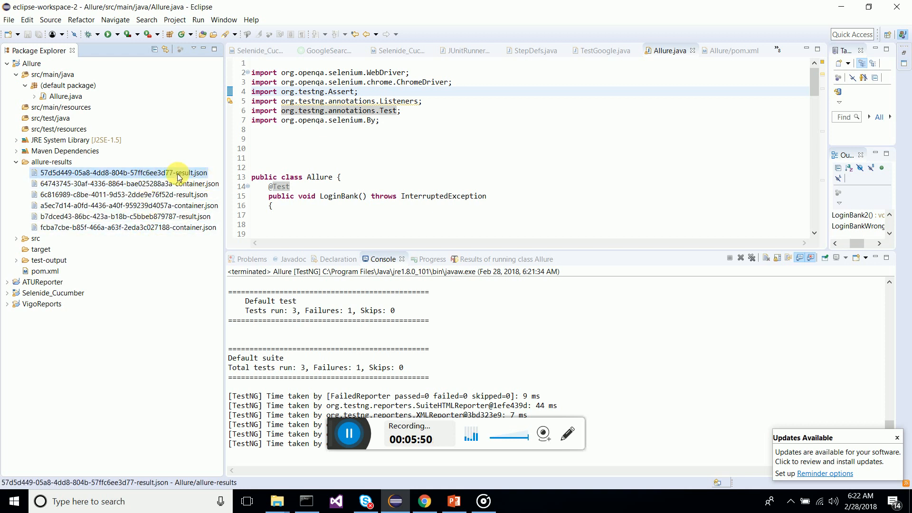
mouse_move(208, 162)
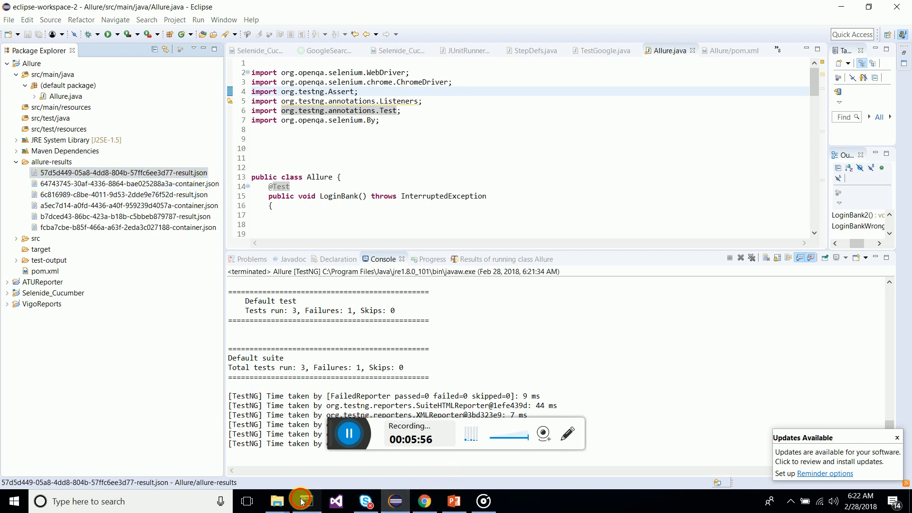
- Find the allure serve command in Chrome's Allure documentation, then return to Eclipse
click(307, 500)
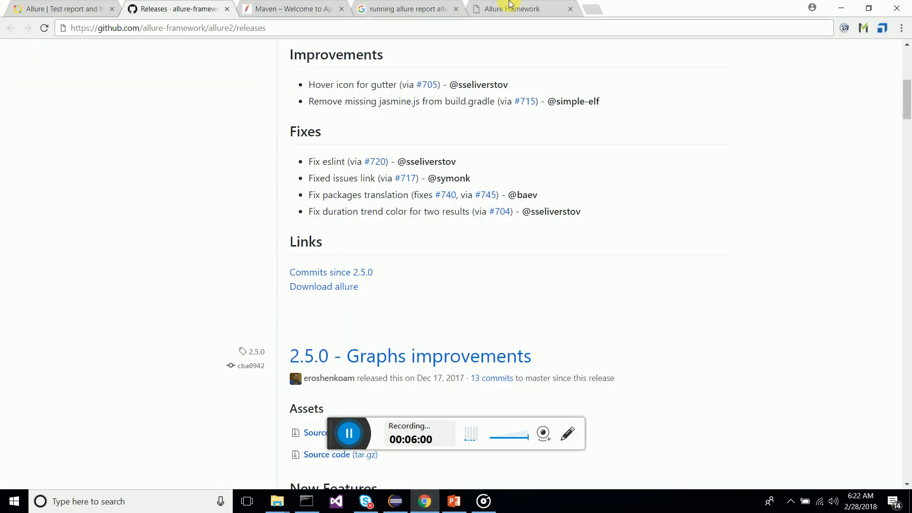
click(515, 9)
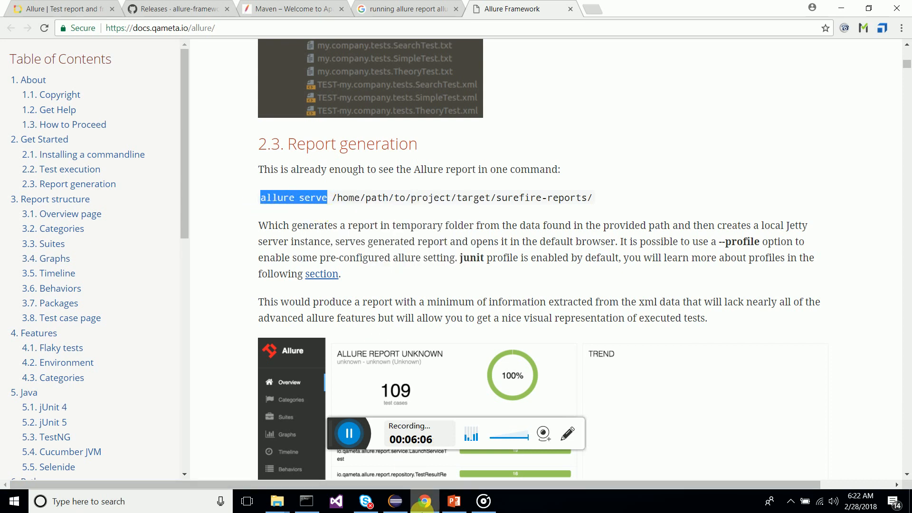
click(306, 500)
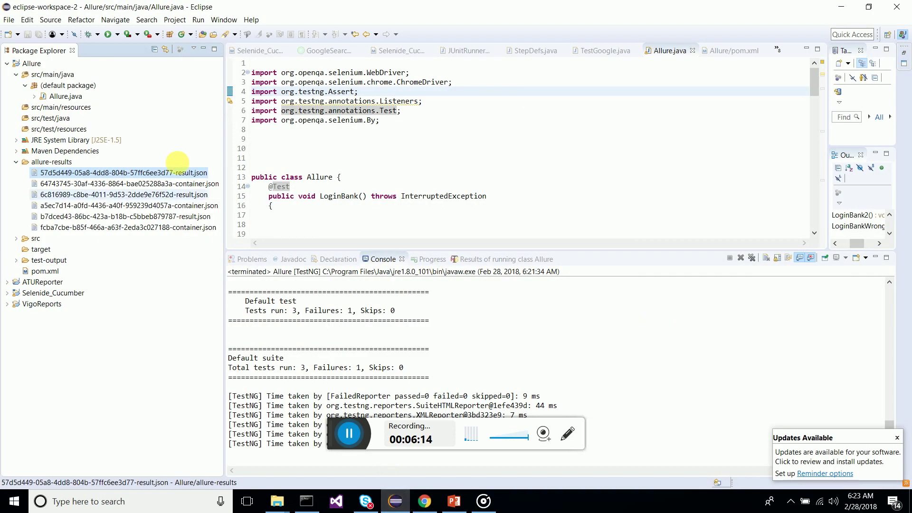
- Copy the allure-results folder's disk location from its Properties dialog
right_click(48, 161)
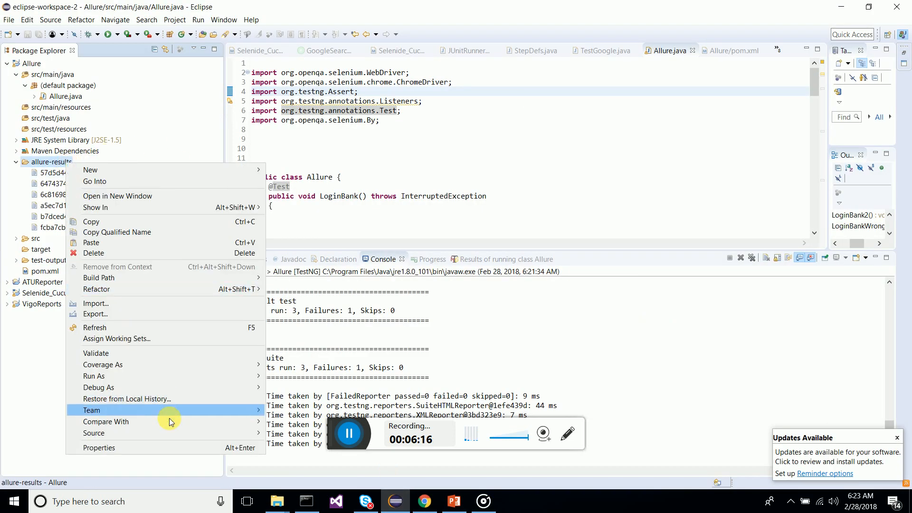
click(99, 448)
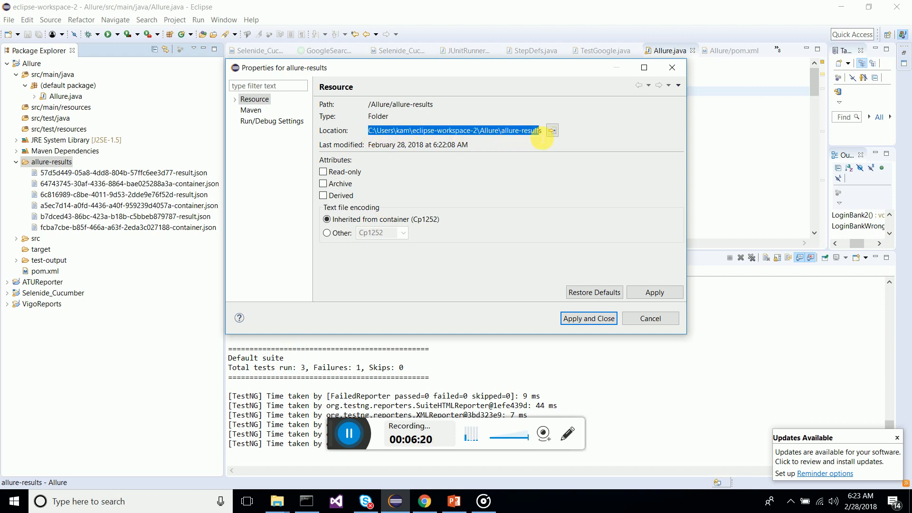
right_click(454, 130)
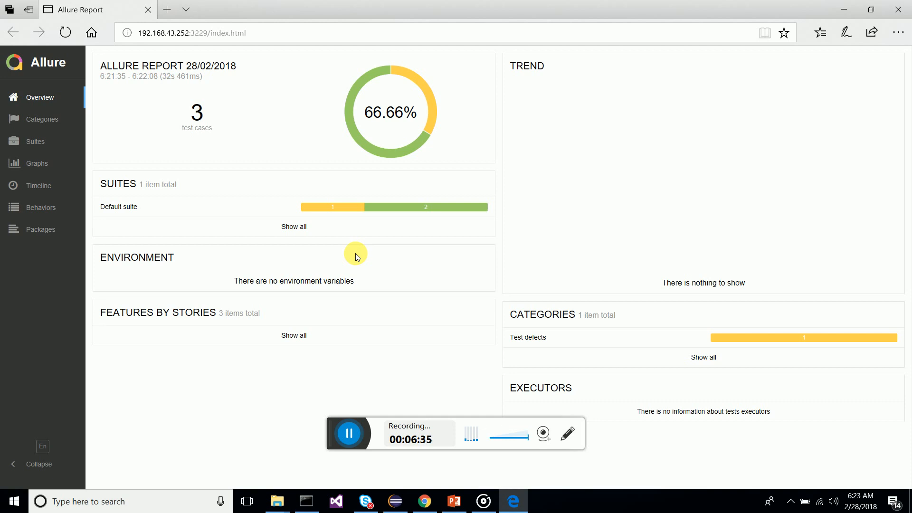
mouse_move(124, 105)
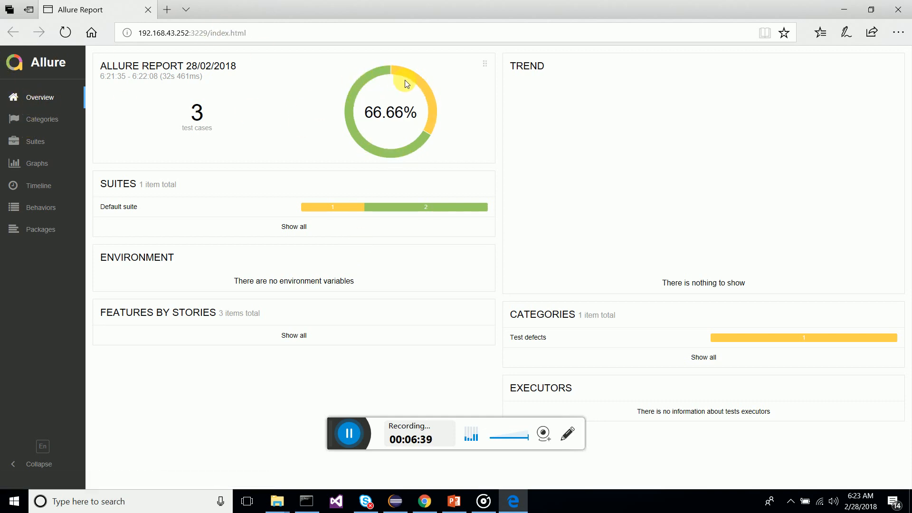
mouse_move(424, 92)
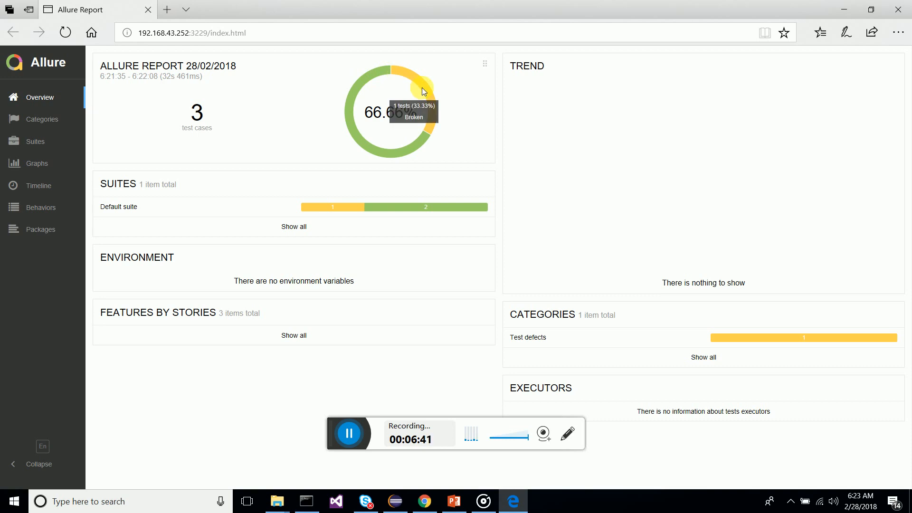
mouse_move(430, 92)
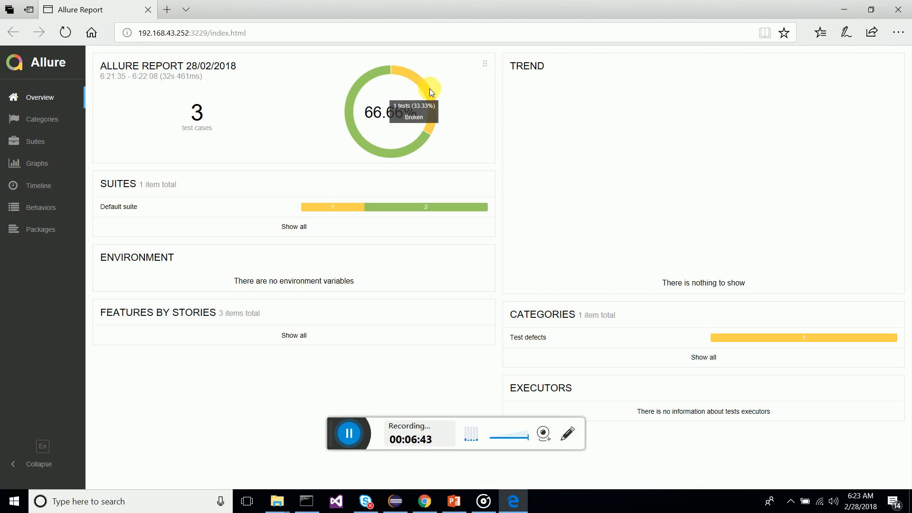
mouse_move(417, 207)
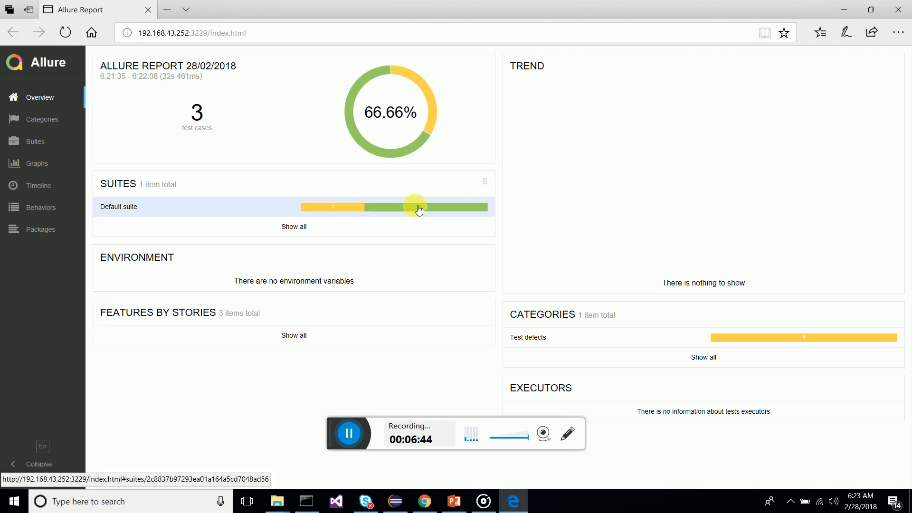
mouse_move(346, 211)
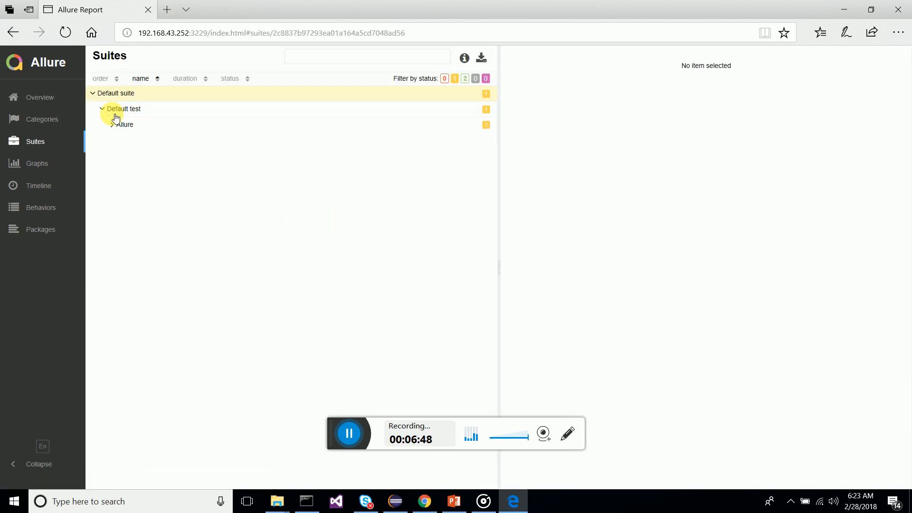
- Read the broken LoginBankWrongLink test's error, then view the Graphs page
click(125, 124)
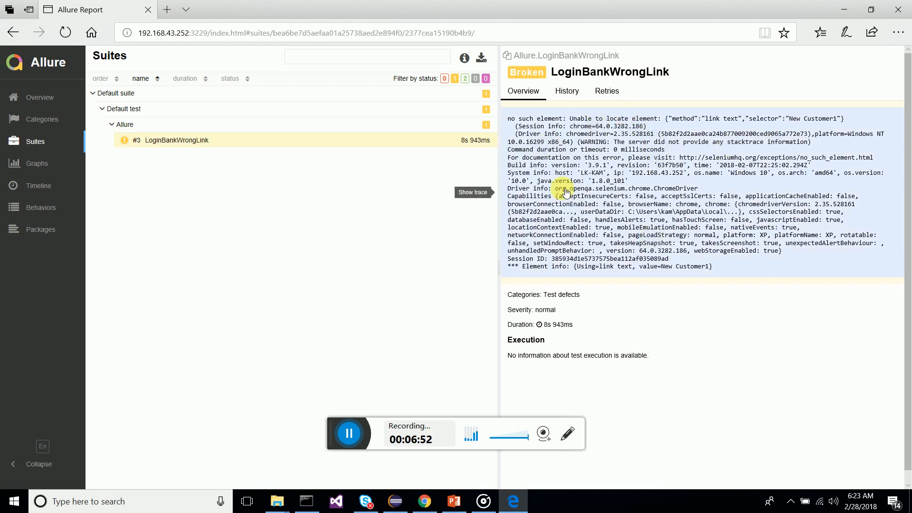
mouse_move(617, 122)
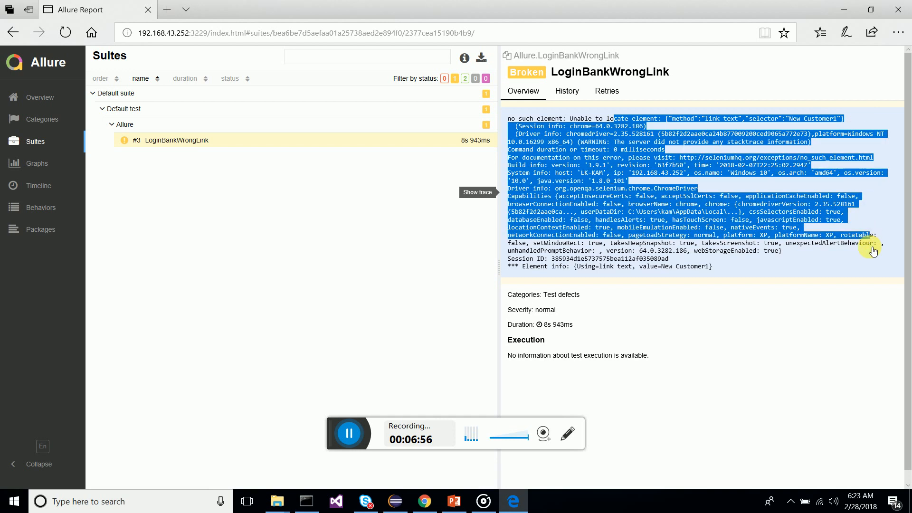
click(37, 163)
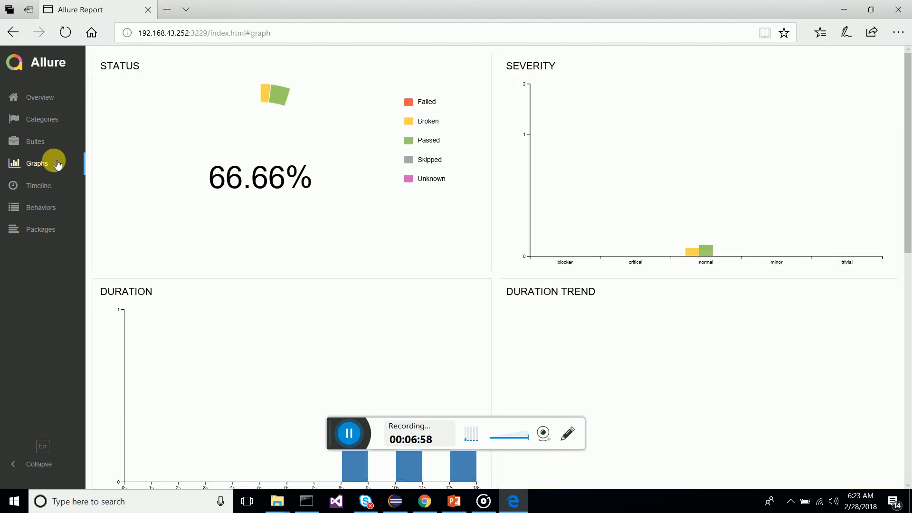
mouse_move(687, 200)
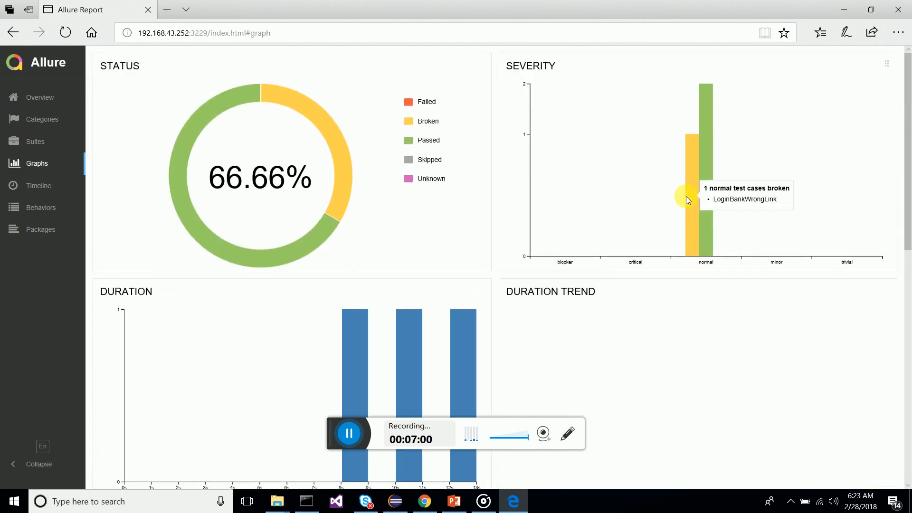
mouse_move(261, 118)
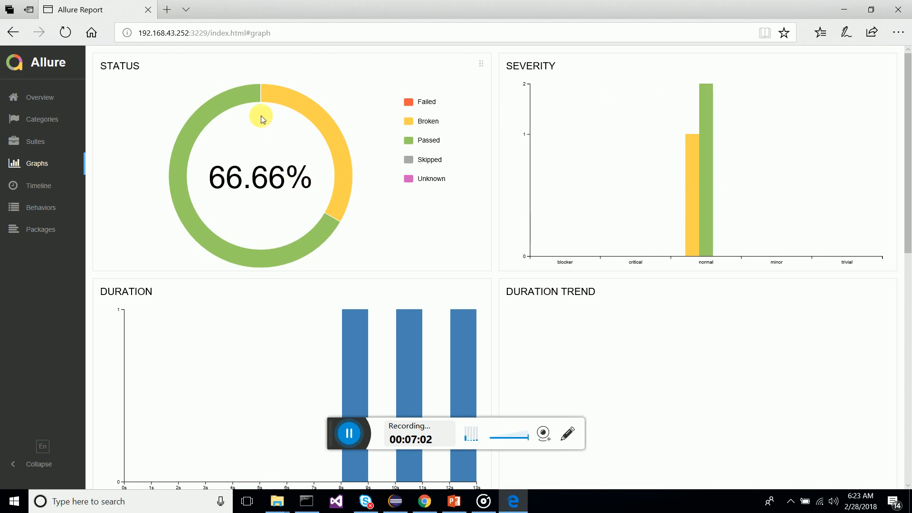
mouse_move(188, 264)
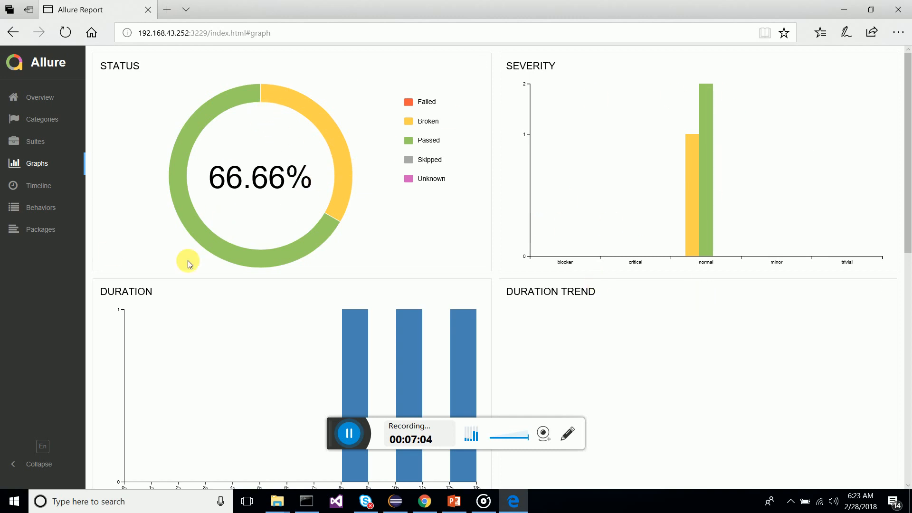
- Check the Timeline of test durations, then switch to the Behaviors page
click(39, 185)
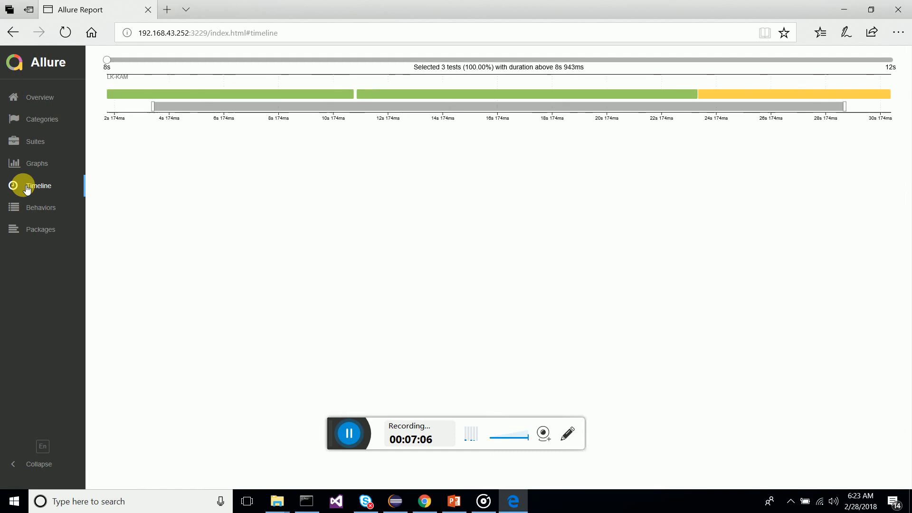
click(41, 207)
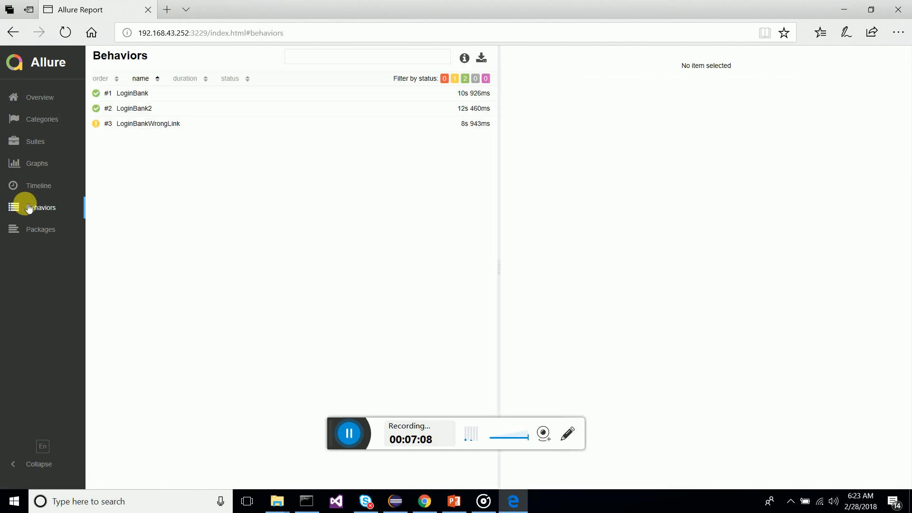
mouse_move(88, 192)
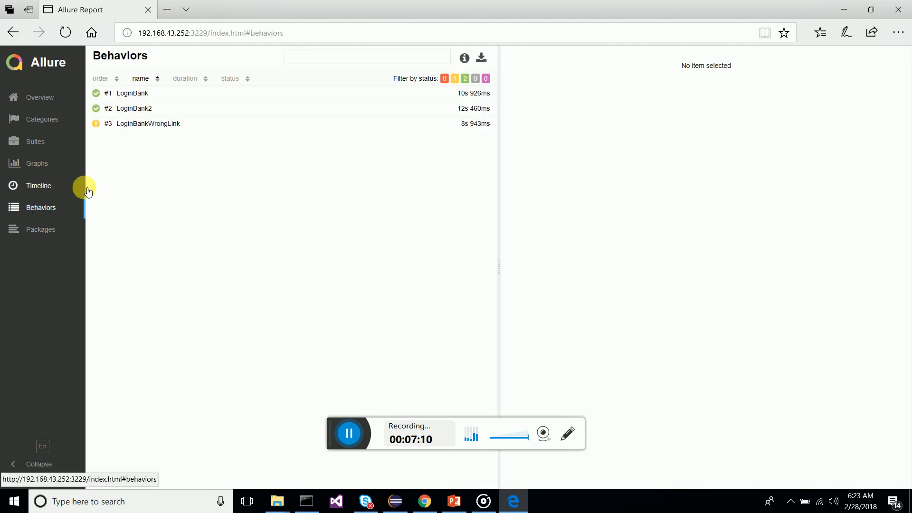
- Open the details of LoginBank2, LoginBank and the broken LoginBankWrongLink
click(135, 109)
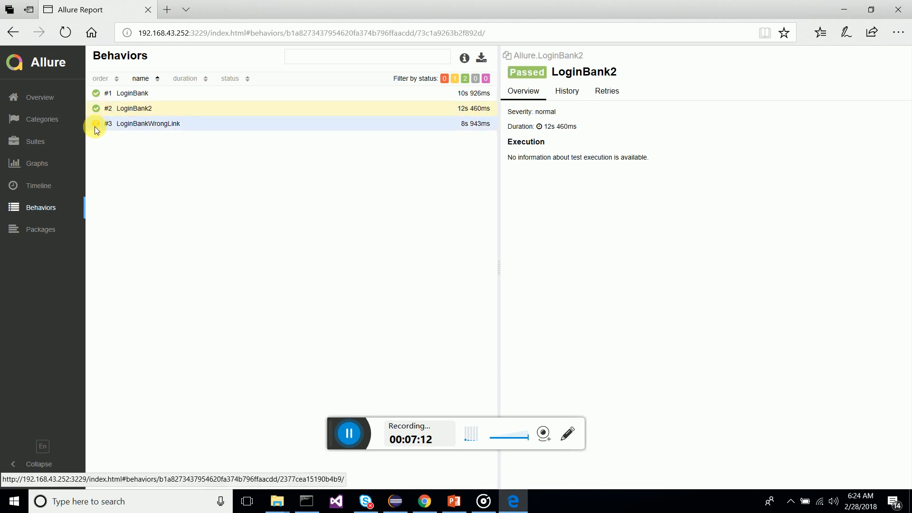
mouse_move(162, 93)
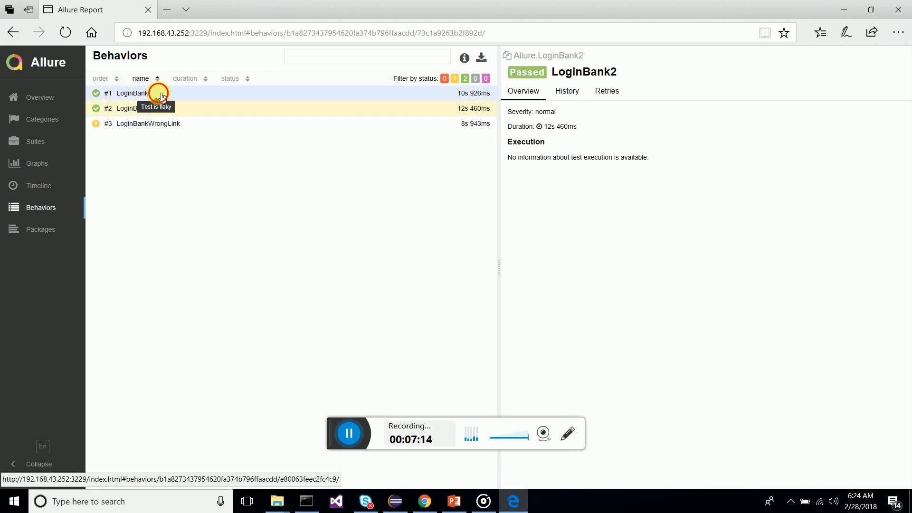
click(132, 93)
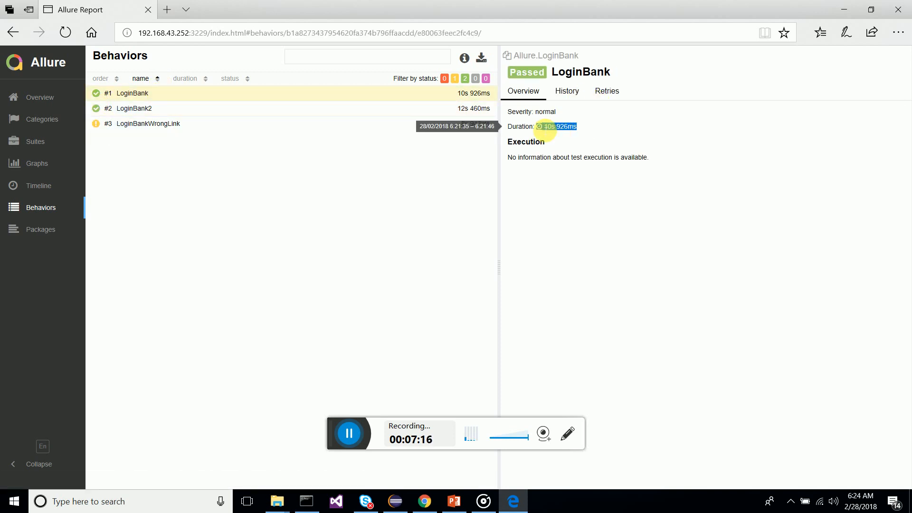
click(147, 124)
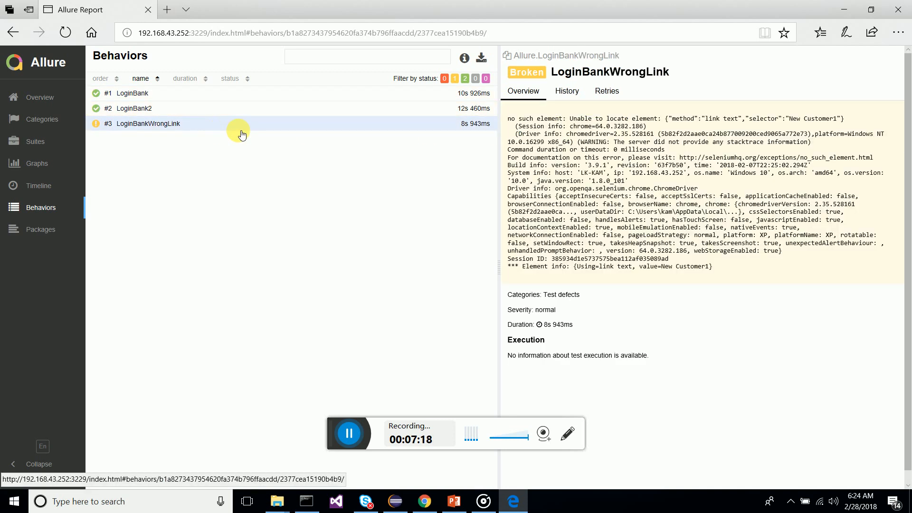
mouse_move(550, 334)
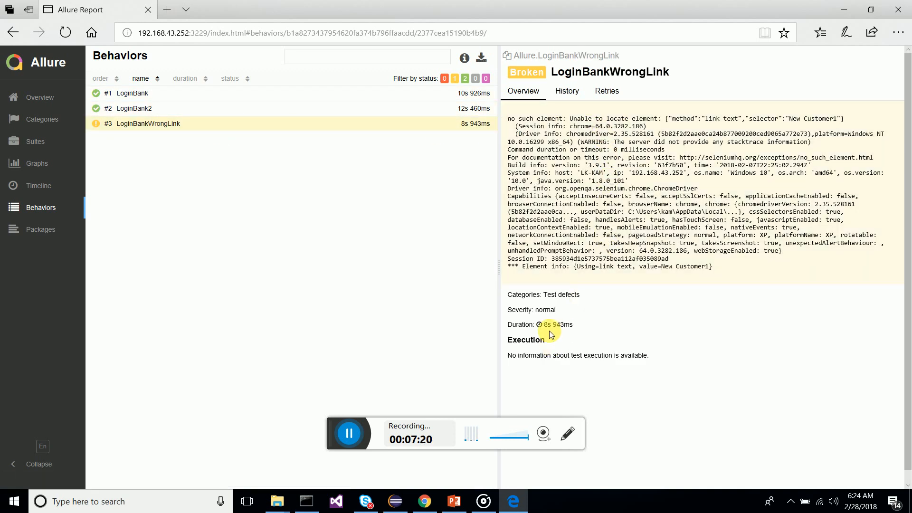
mouse_move(41, 119)
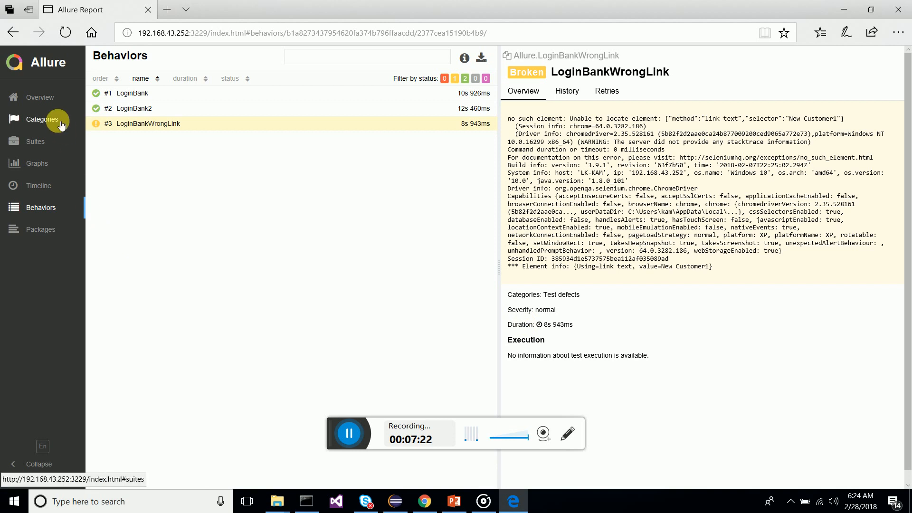
mouse_move(174, 204)
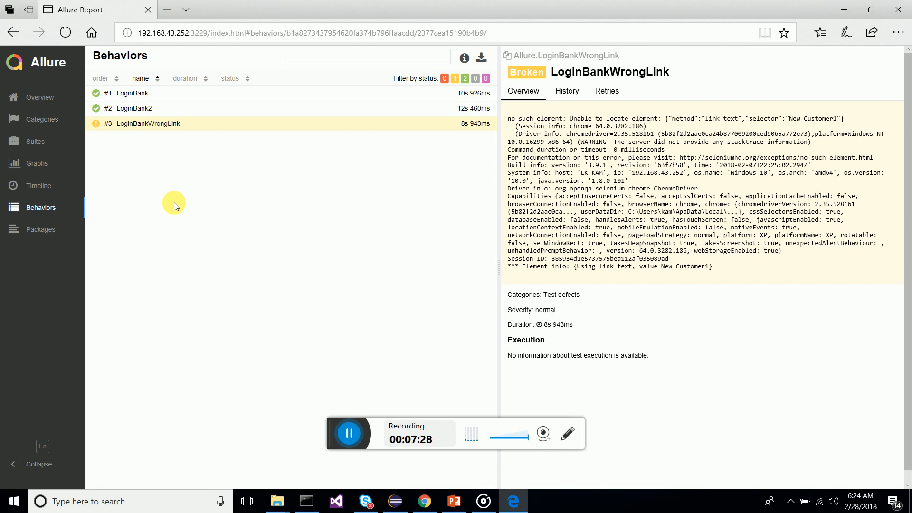
mouse_move(300, 194)
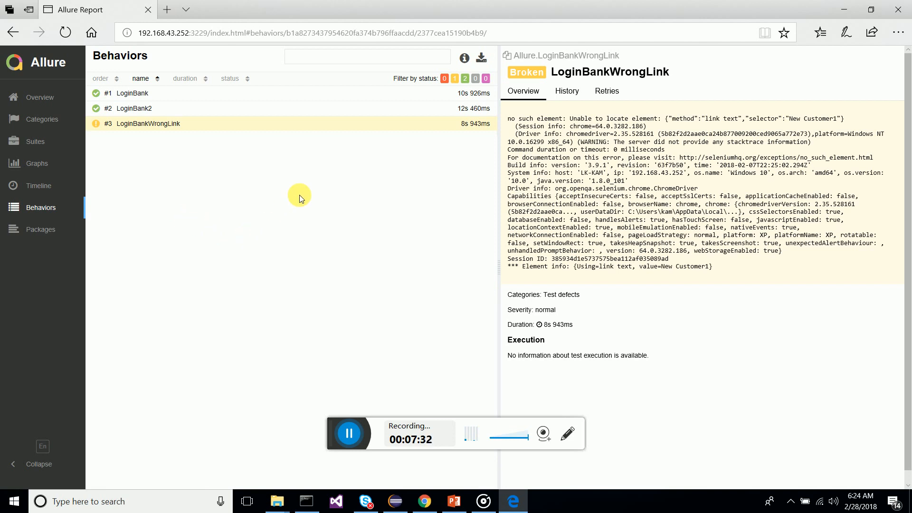
mouse_move(327, 209)
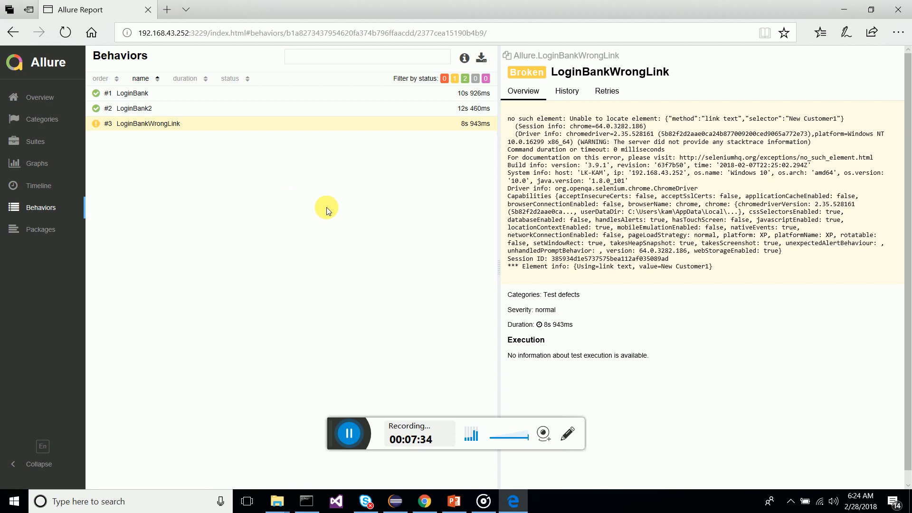